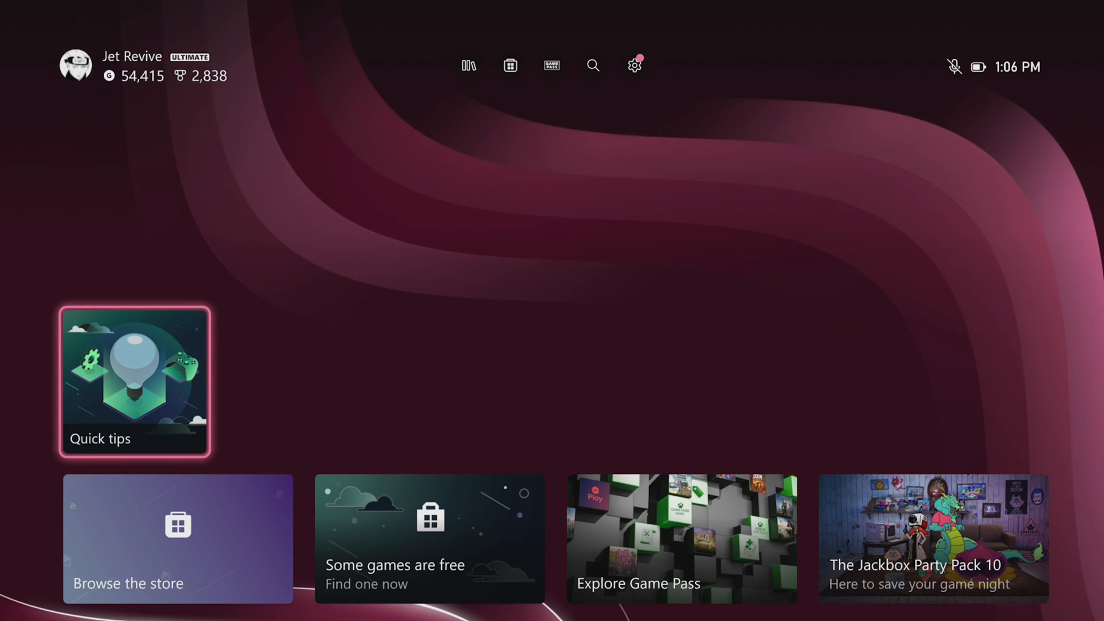
mouse_move(592, 65)
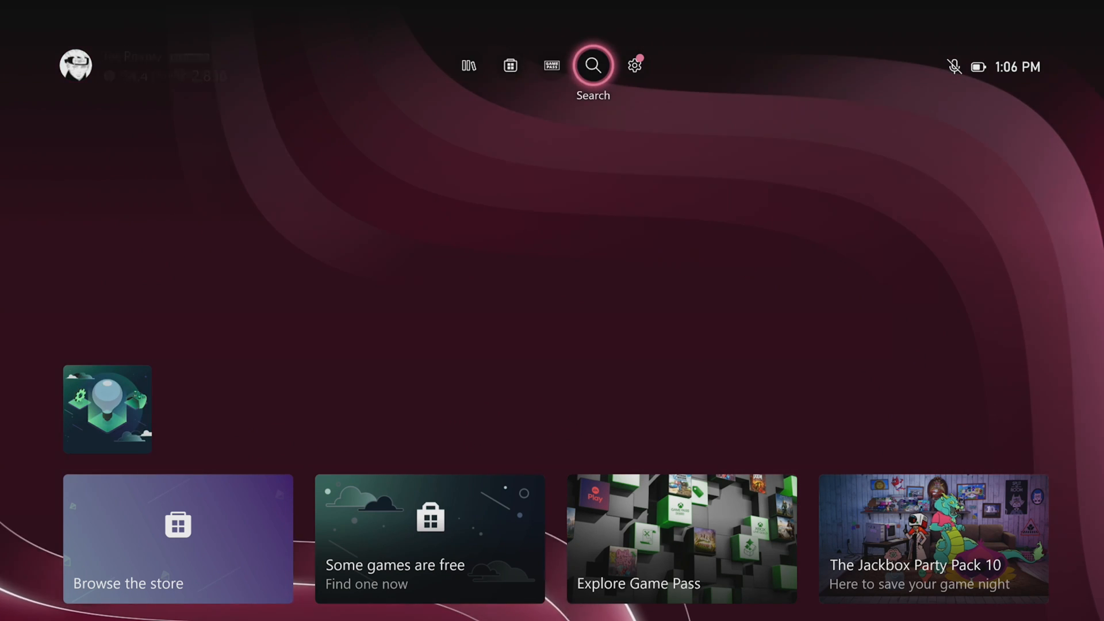
Step: Search the dashboard for 'Dev mo' and select the Xbox Dev Mode result
click(592, 65)
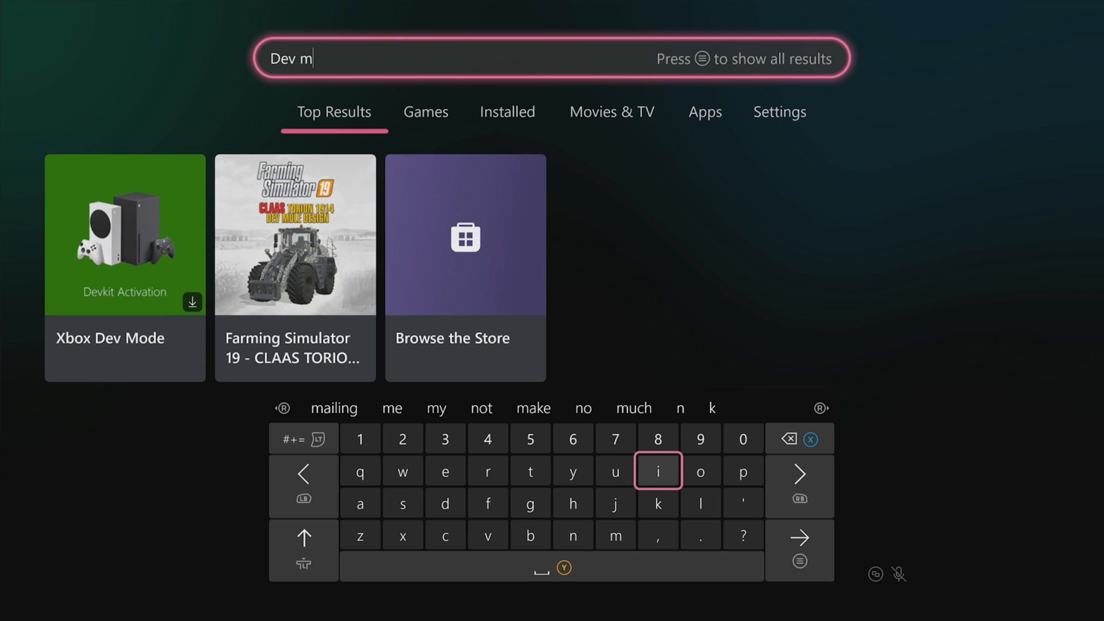
click(700, 470)
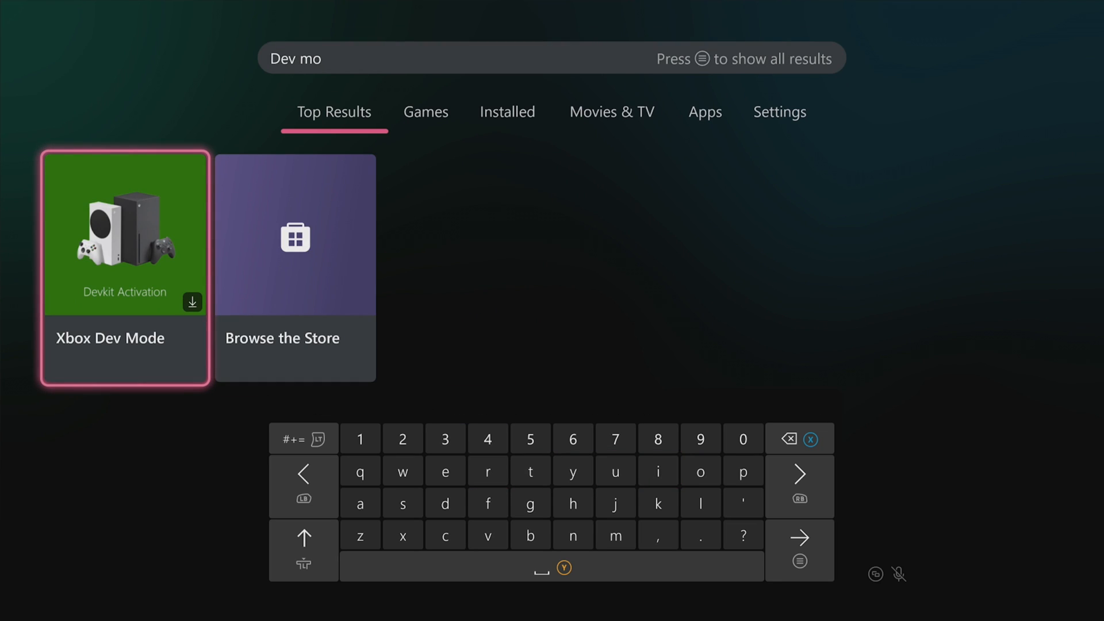
click(125, 267)
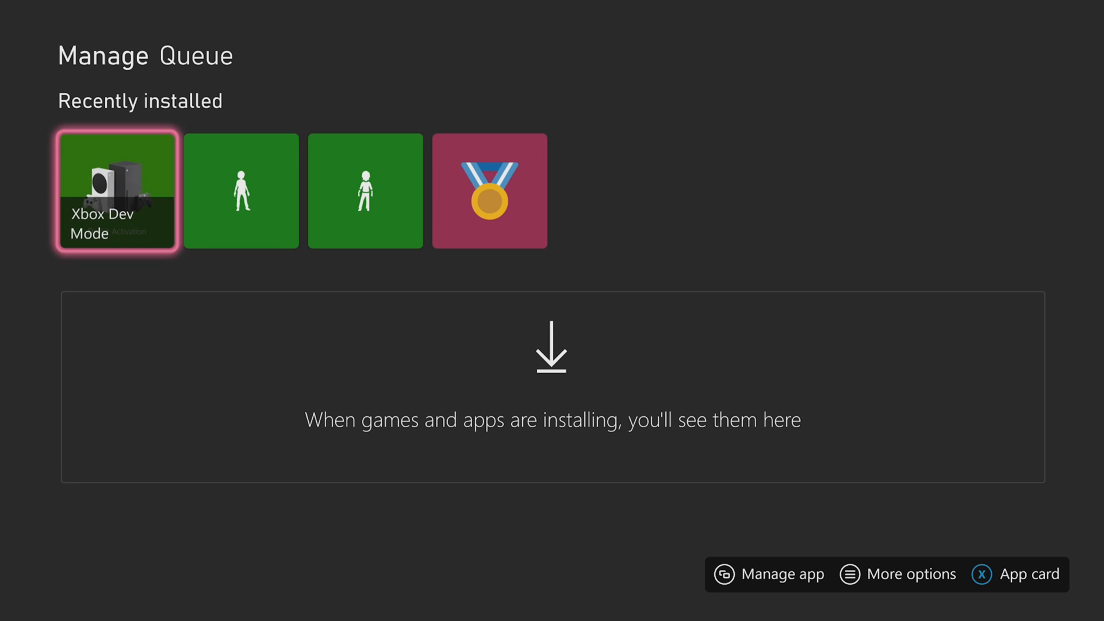
Step: Launch Xbox Dev Mode and continue through the Welcome and Before you begin pages
click(117, 191)
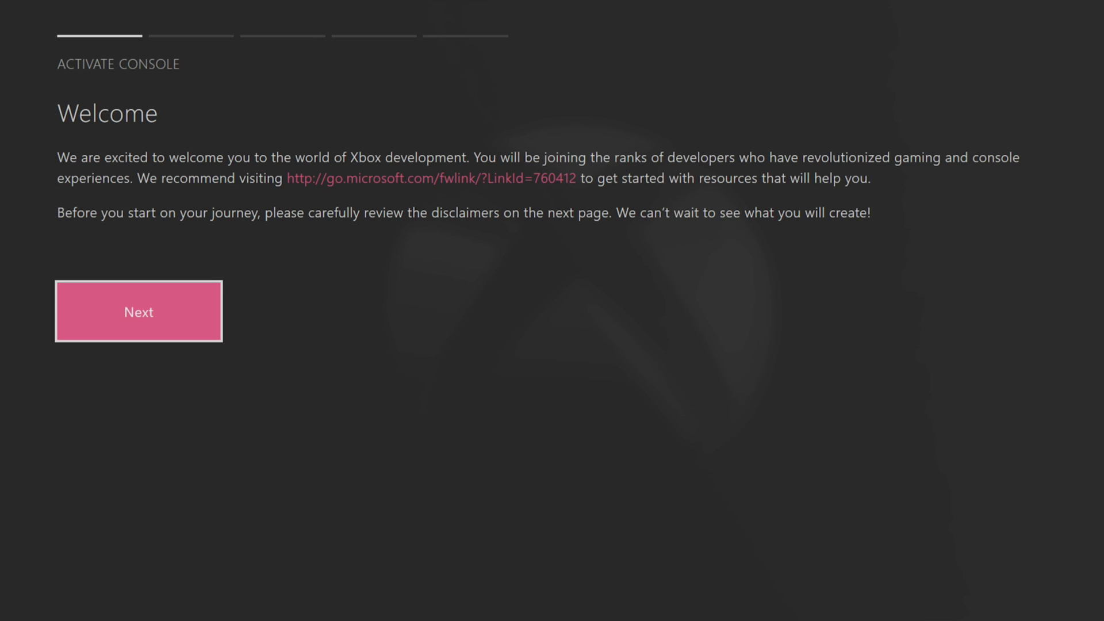
click(138, 311)
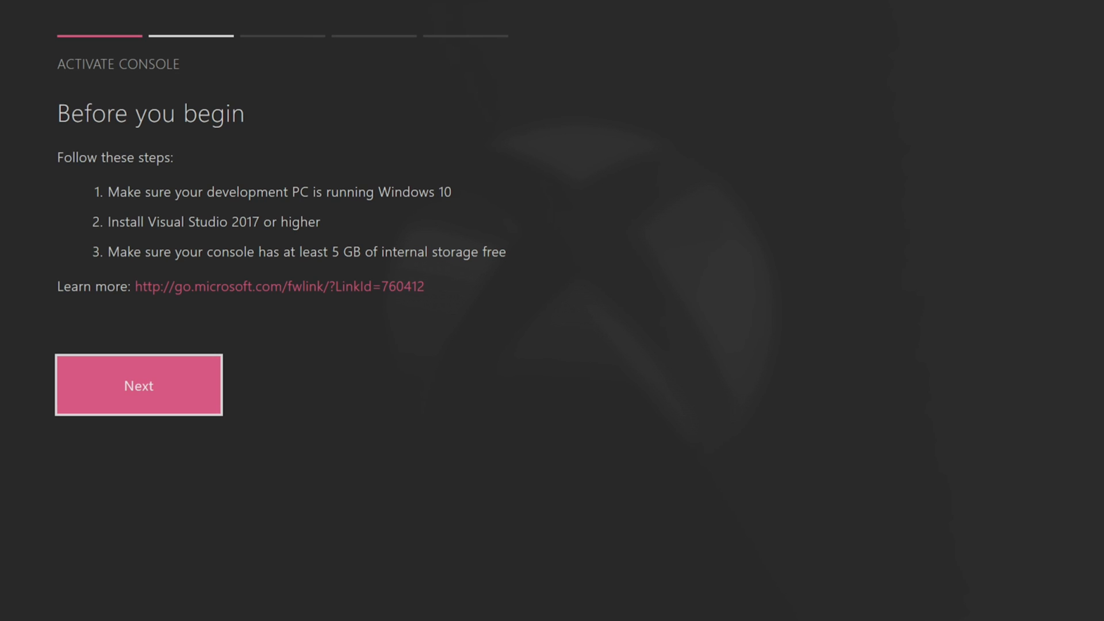
click(138, 385)
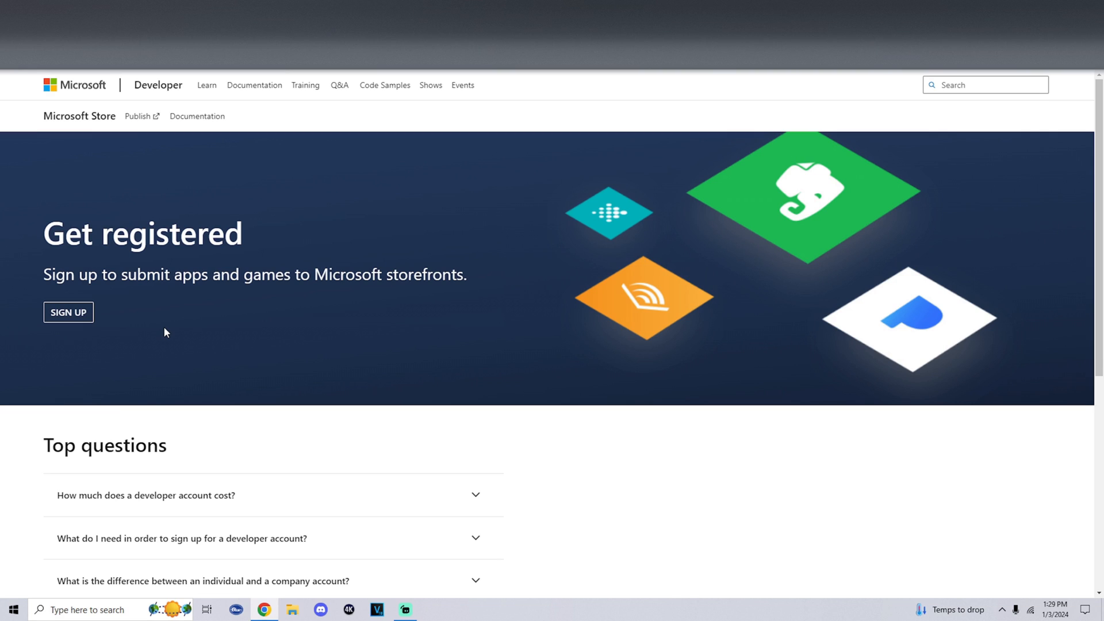
mouse_move(68, 311)
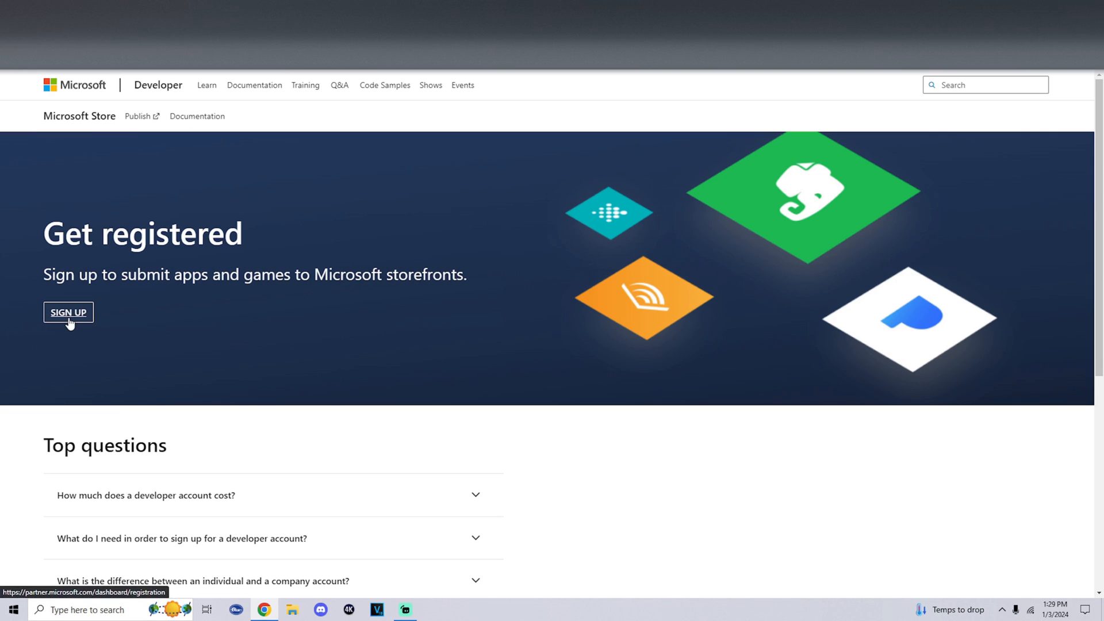
Step: Start the developer account sign-up with United States as the country
click(69, 312)
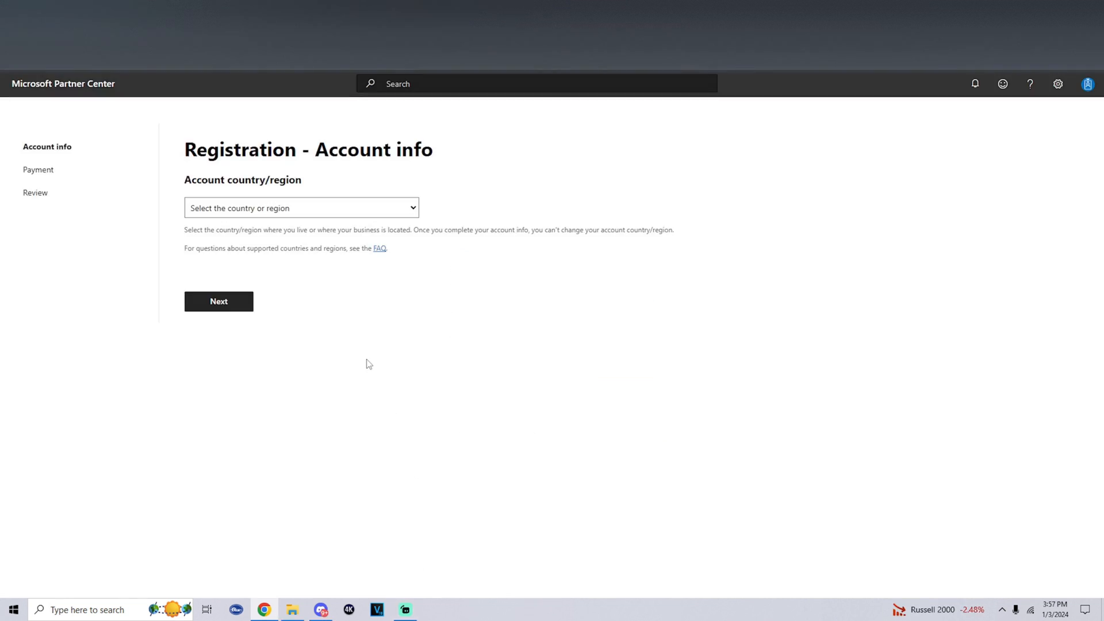
mouse_move(304, 226)
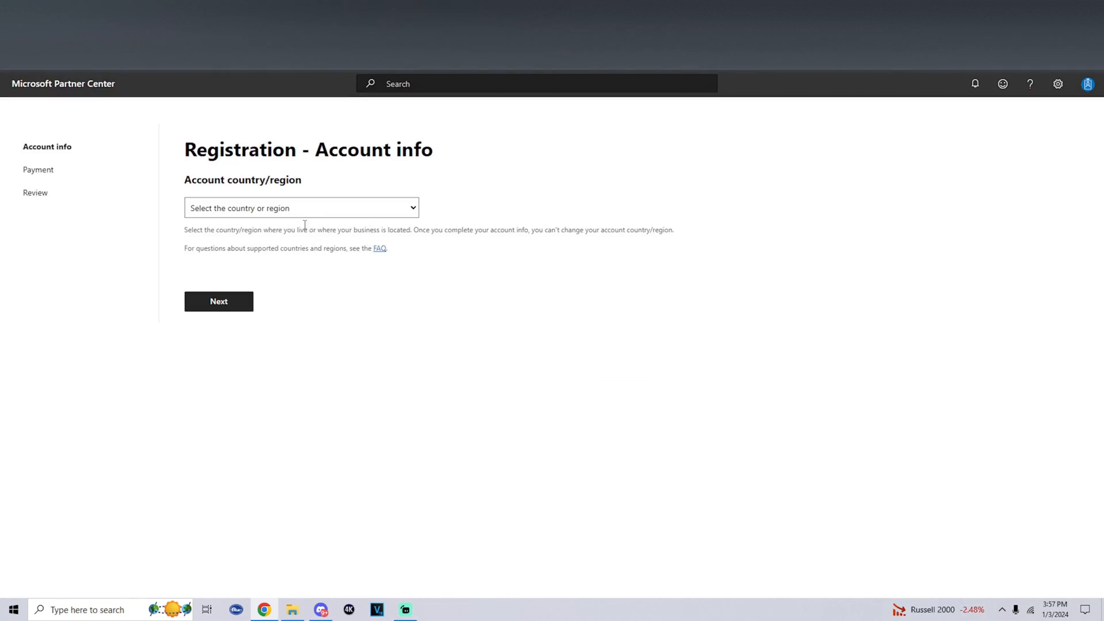
click(300, 207)
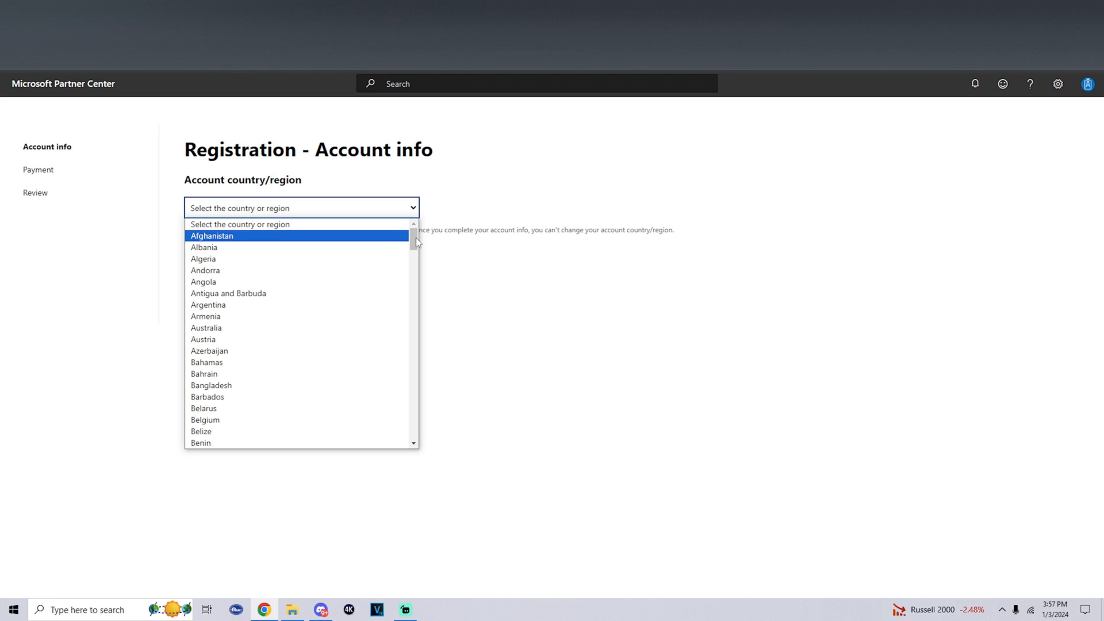
scroll(down, 3)
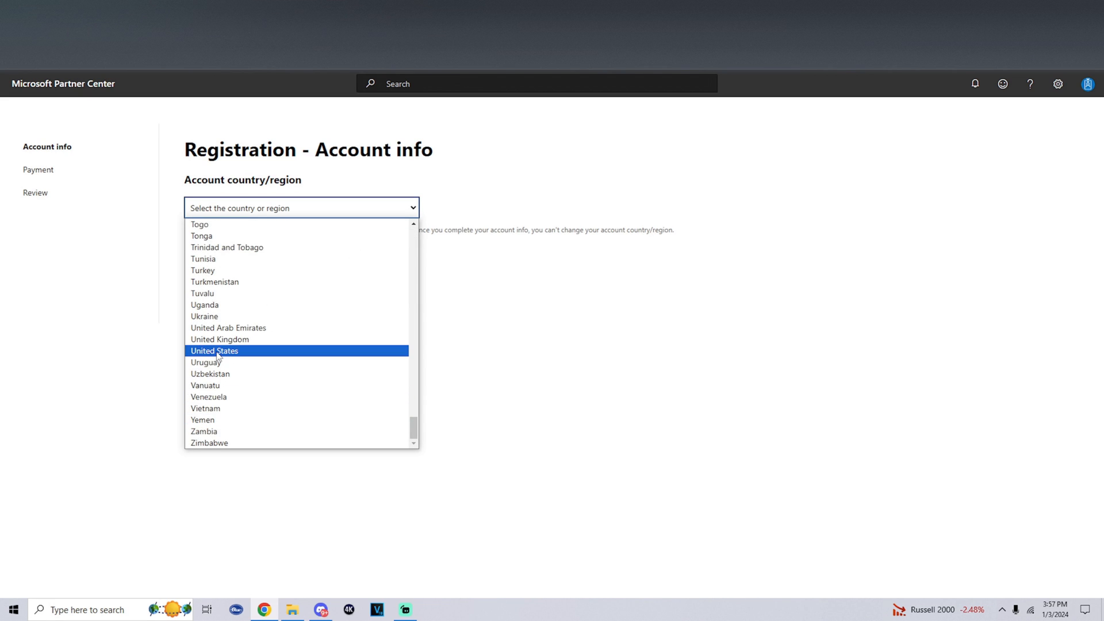
click(214, 351)
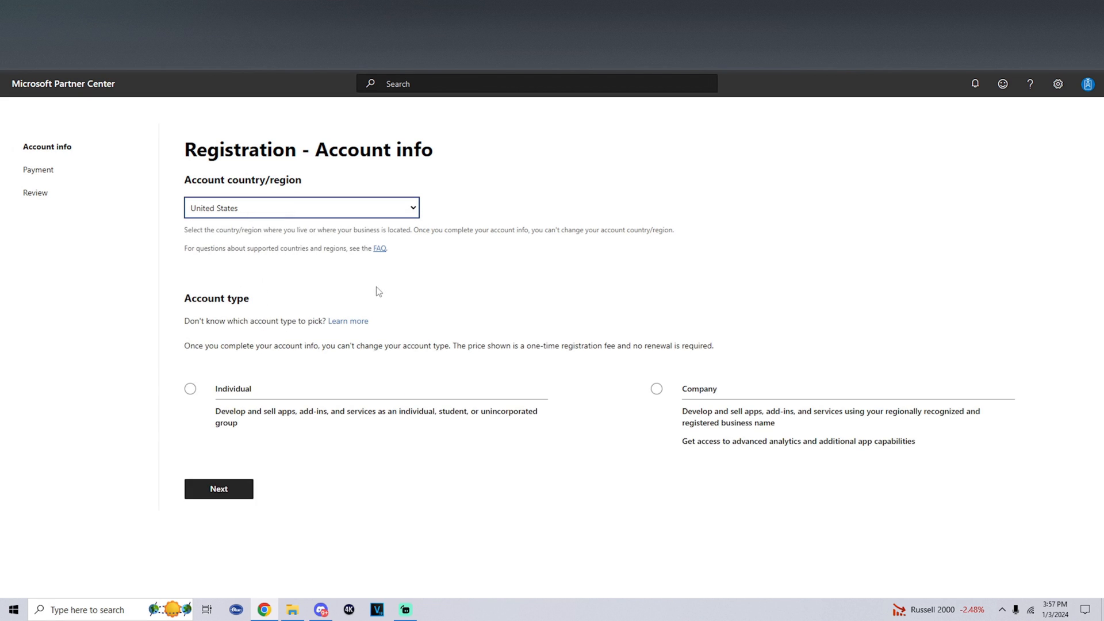
mouse_move(393, 363)
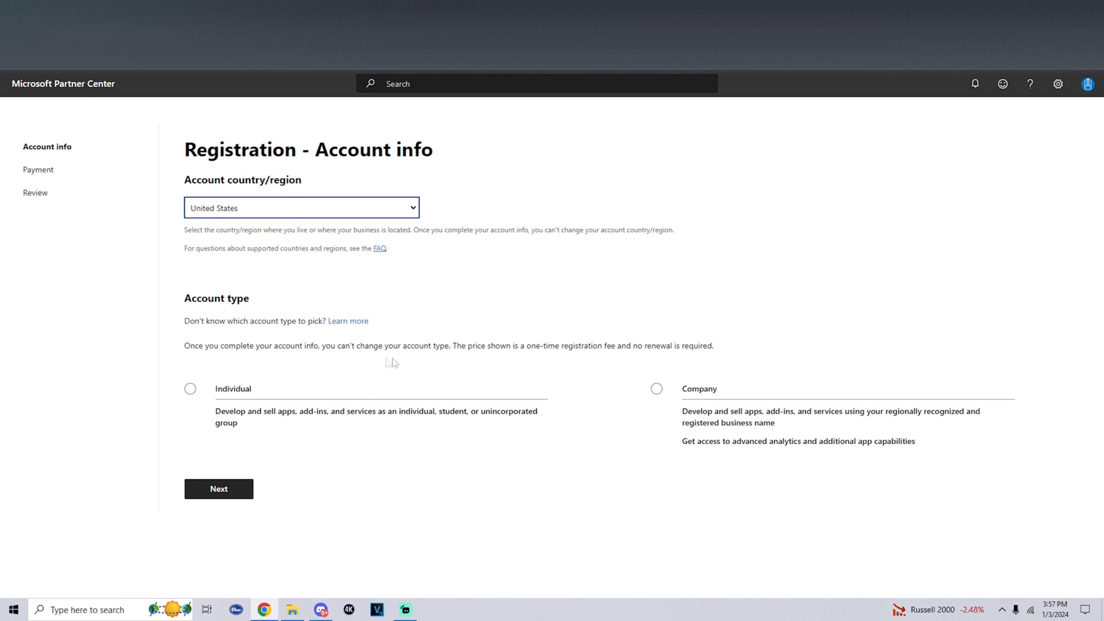
mouse_move(241, 394)
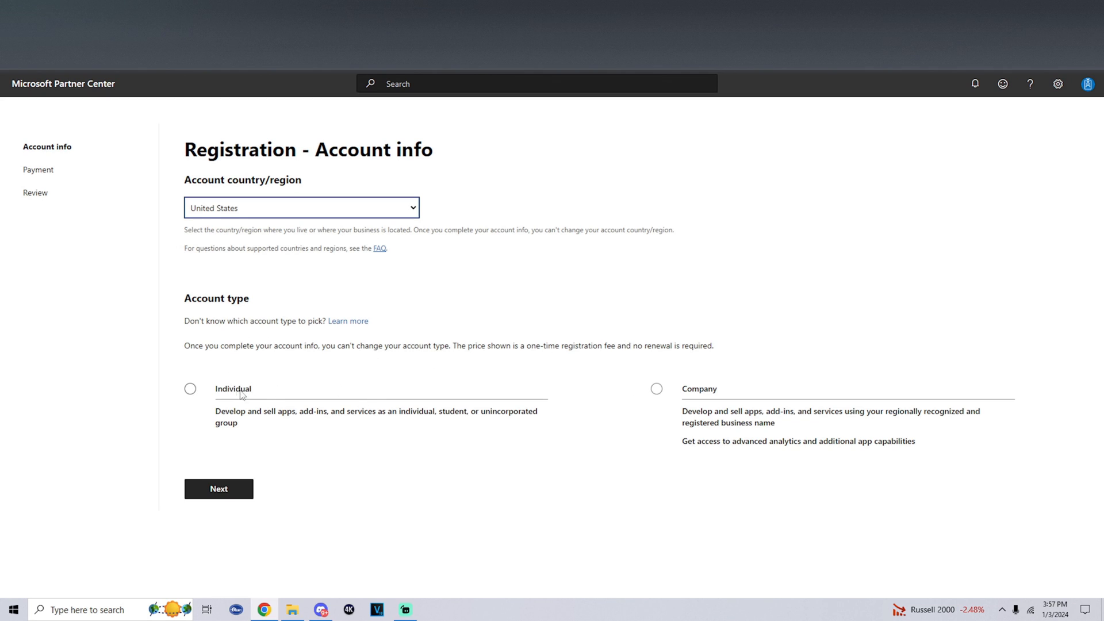
Step: Choose the Individual account type and enter publisher display name ReviveMe
click(190, 388)
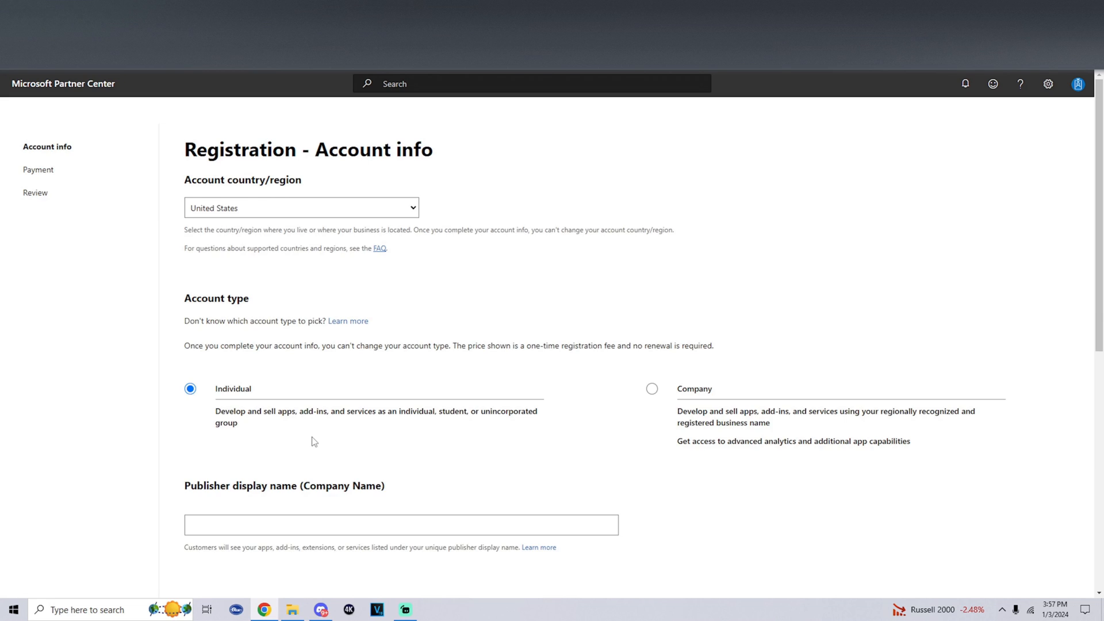
scroll(down, 3)
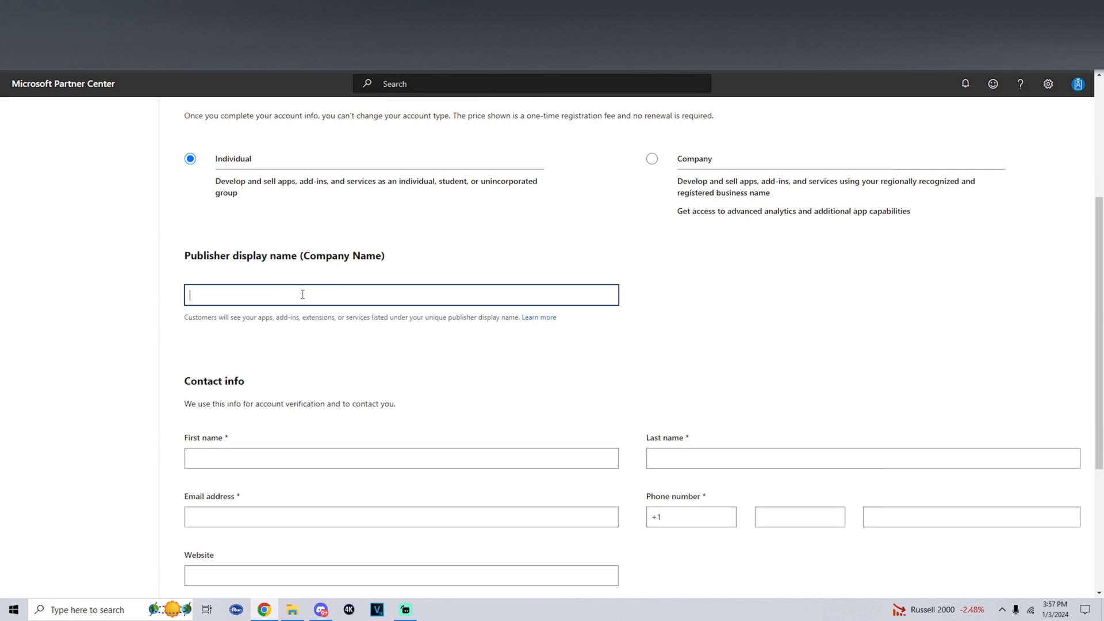
text(Rev)
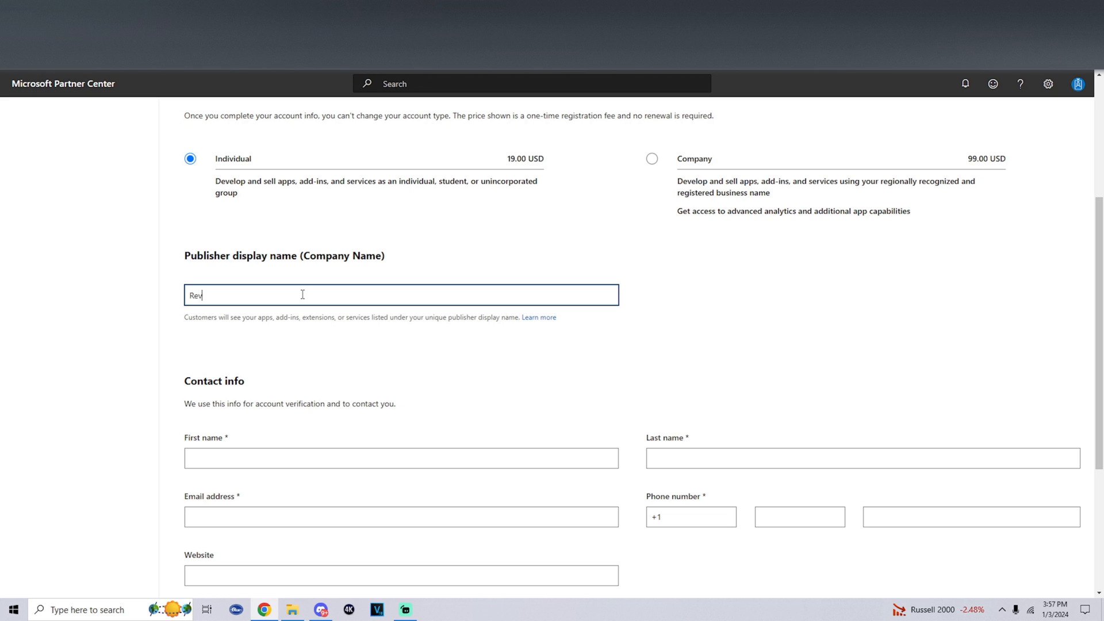
text(iveMe)
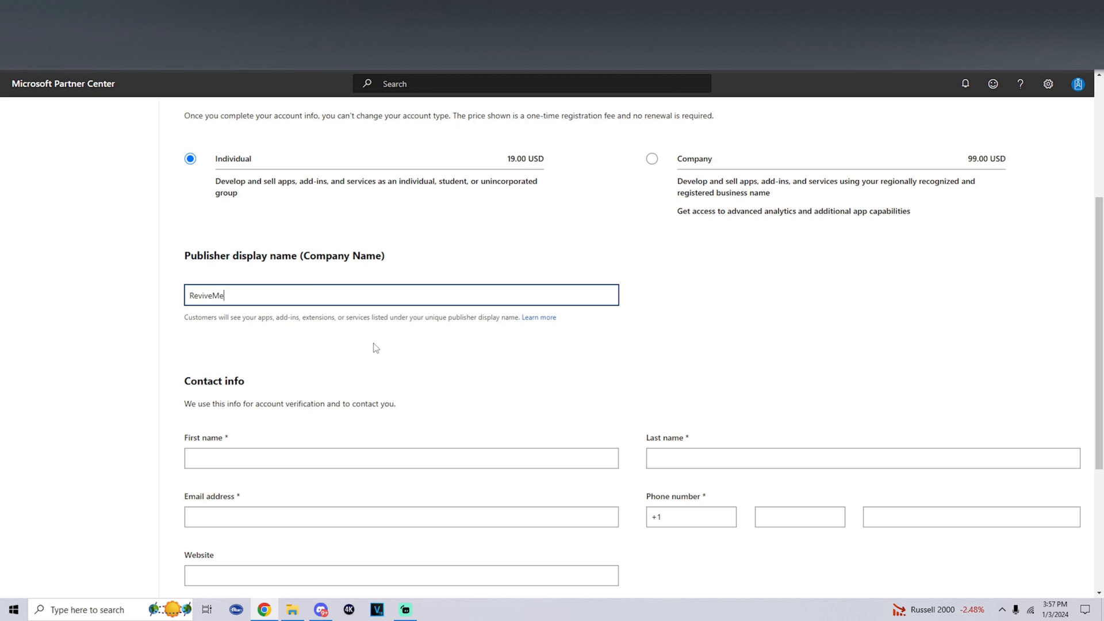
scroll(down, 3)
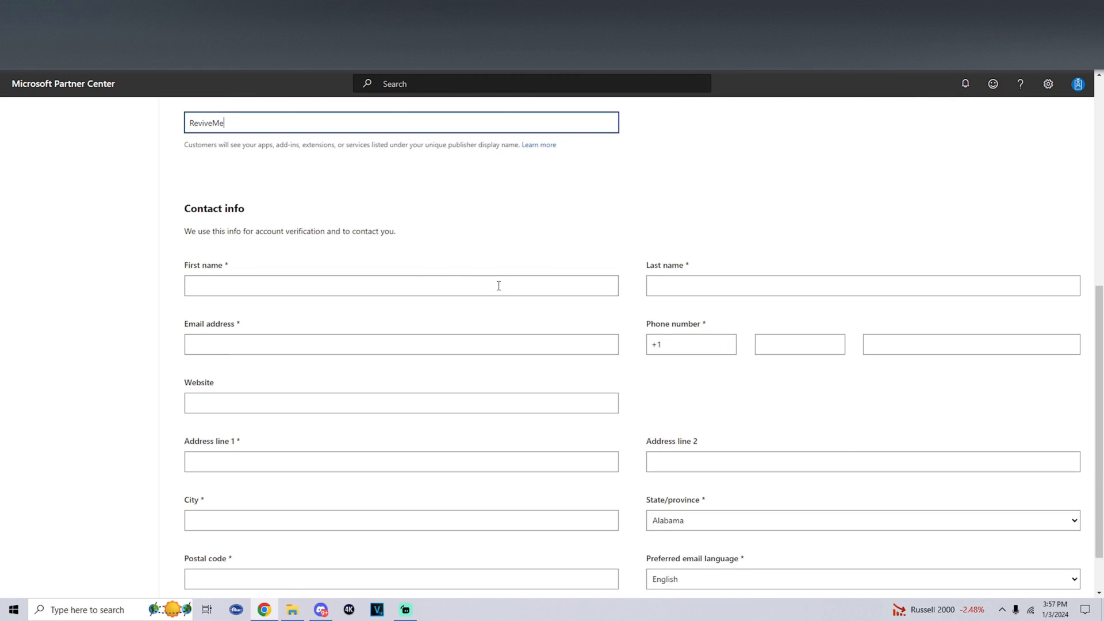
scroll(down, 3)
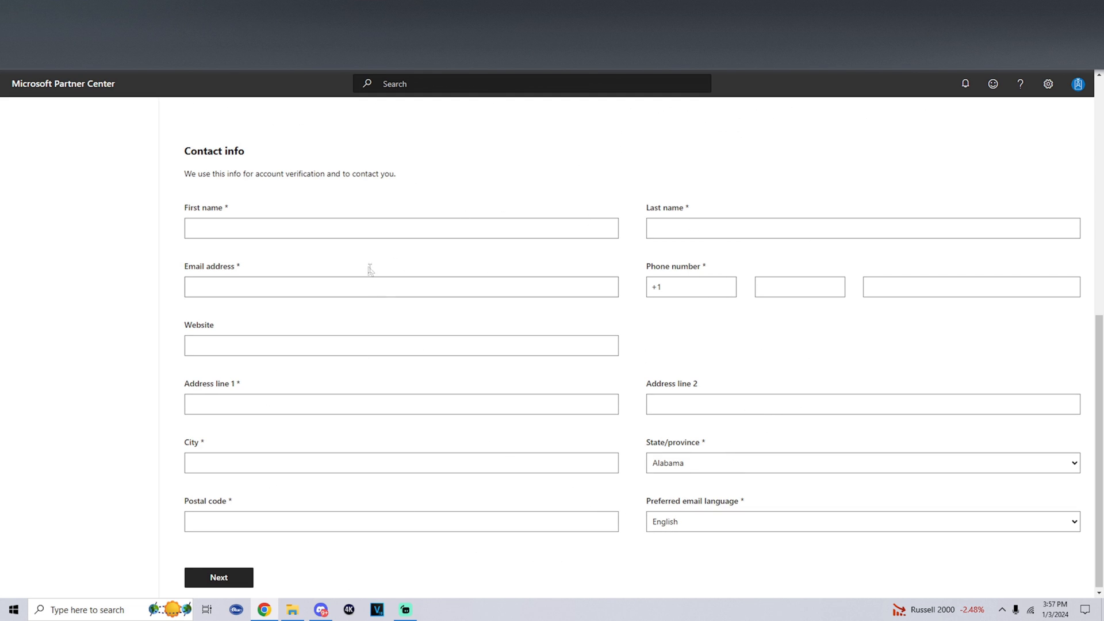
Step: Accept the account info and add 'Credit card or debit card' as a new payment method
click(219, 578)
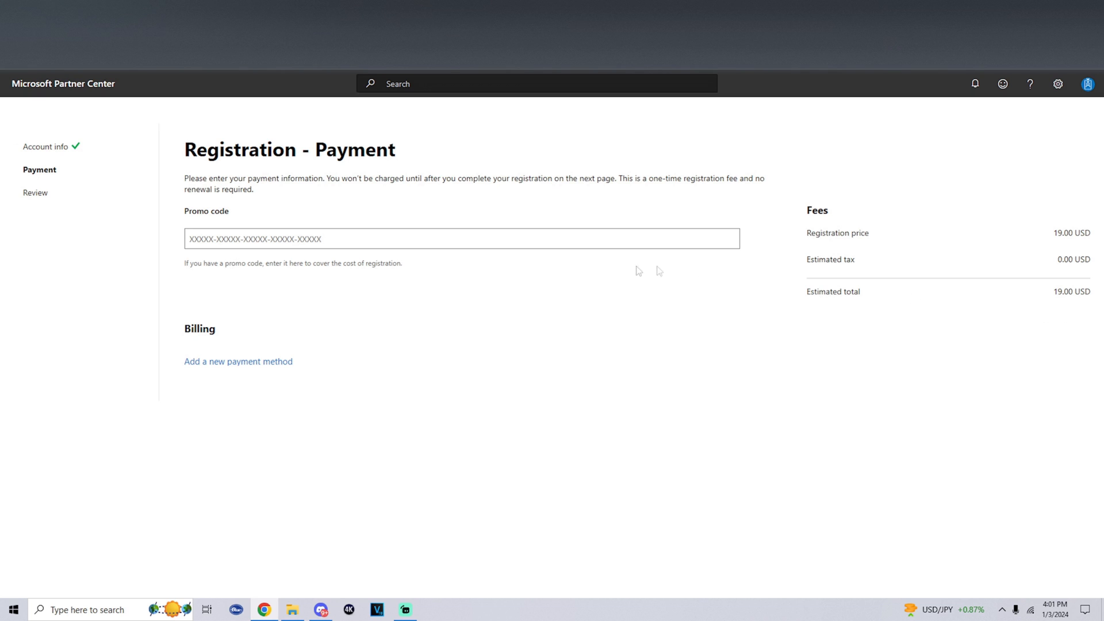
click(238, 362)
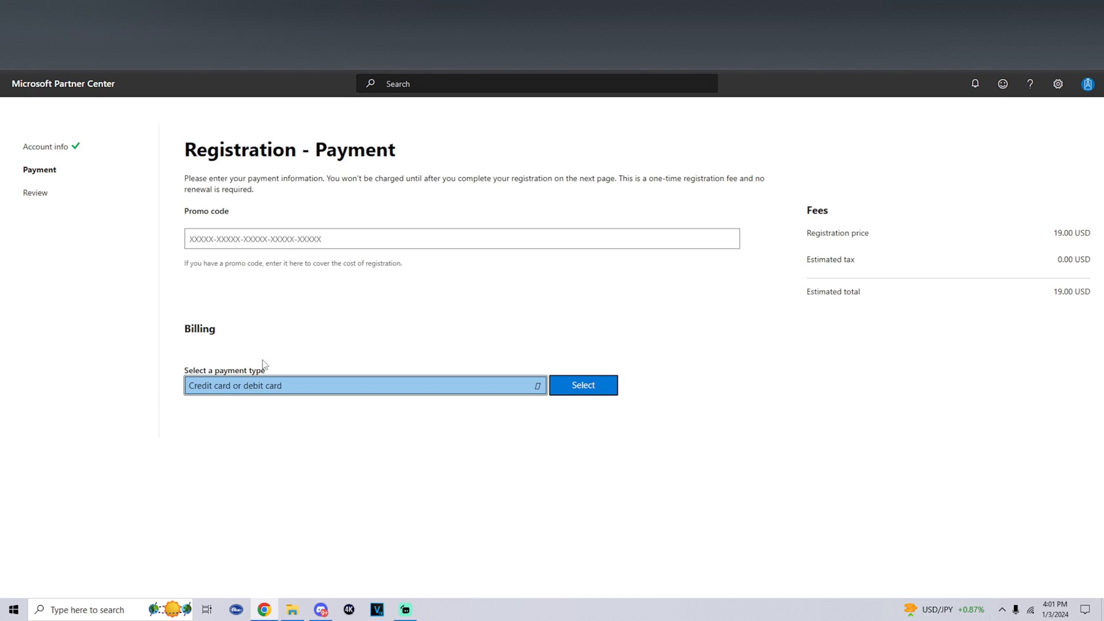
mouse_move(317, 377)
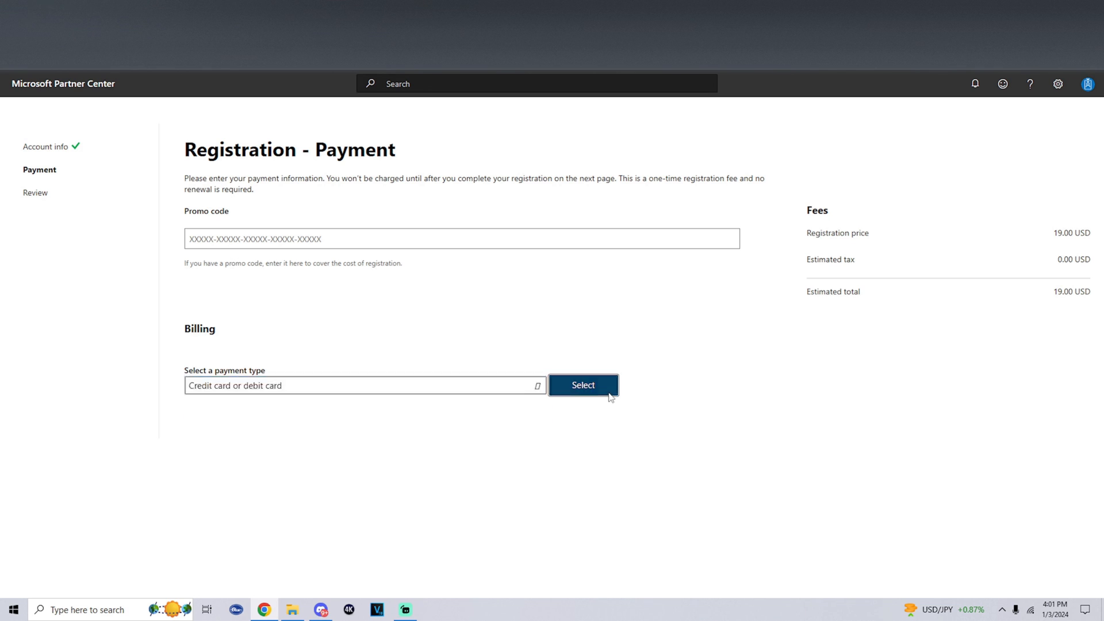
click(583, 386)
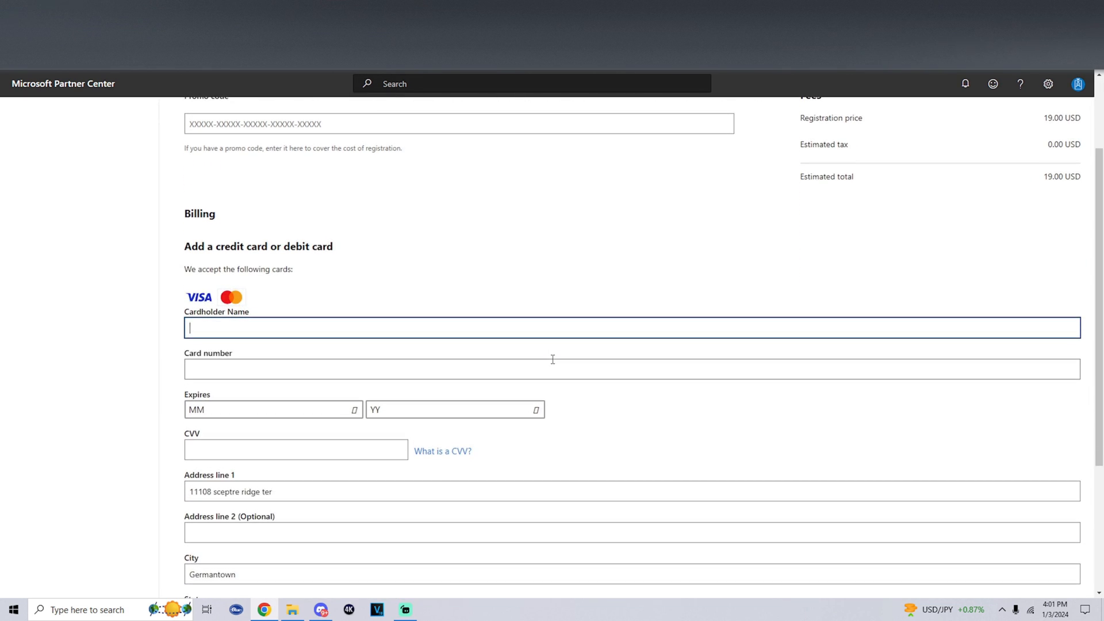
scroll(down, 3)
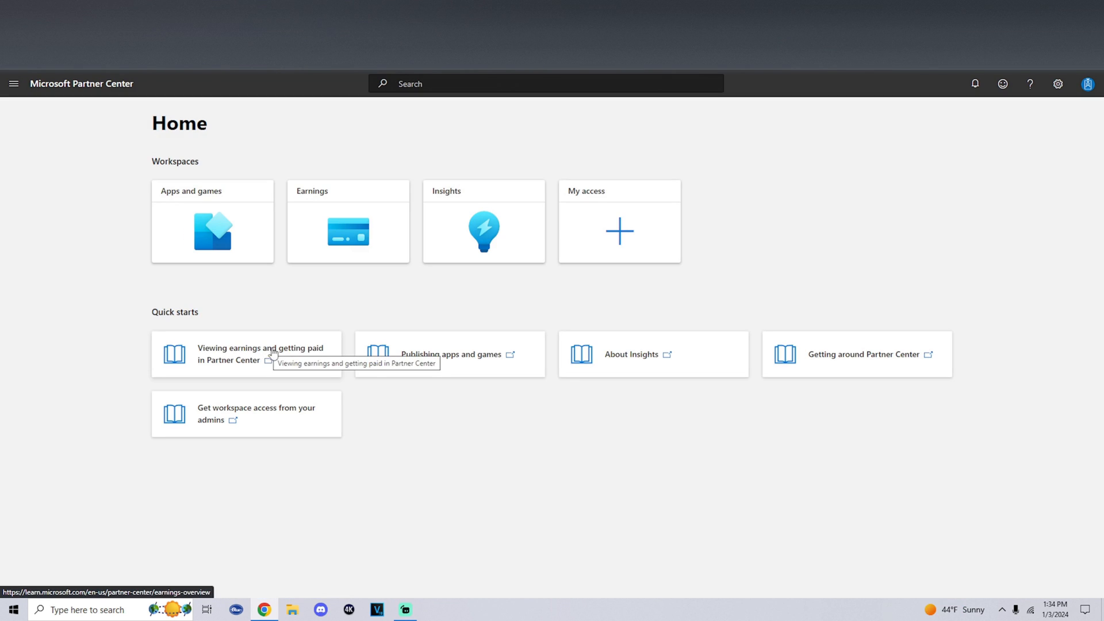
mouse_move(81, 127)
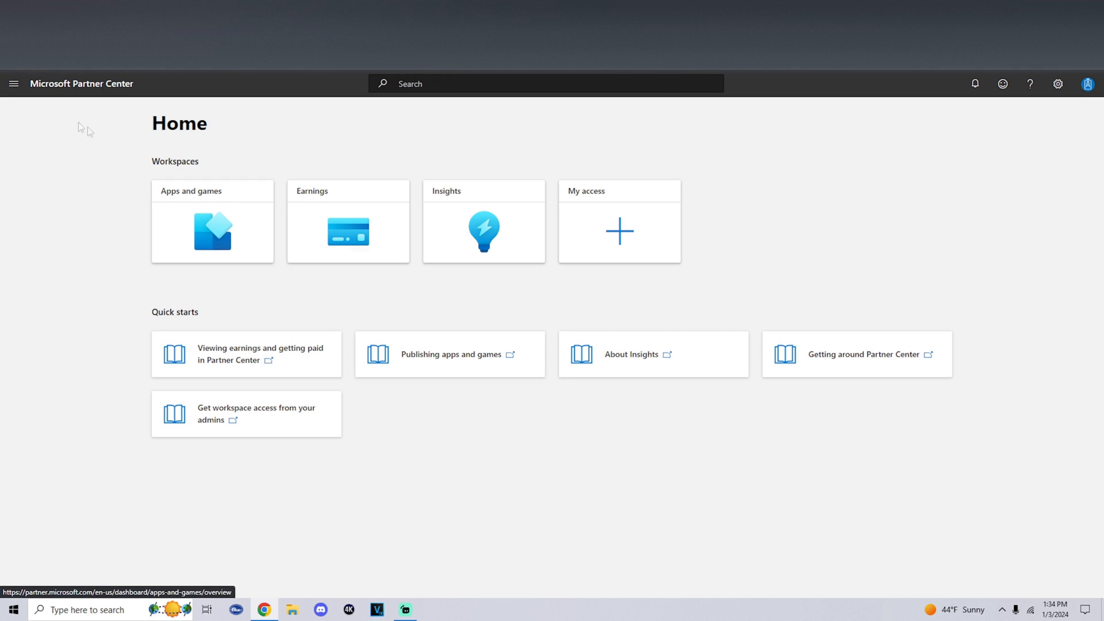
Step: Go to Apps and games through the Partner Center navigation menu
click(13, 83)
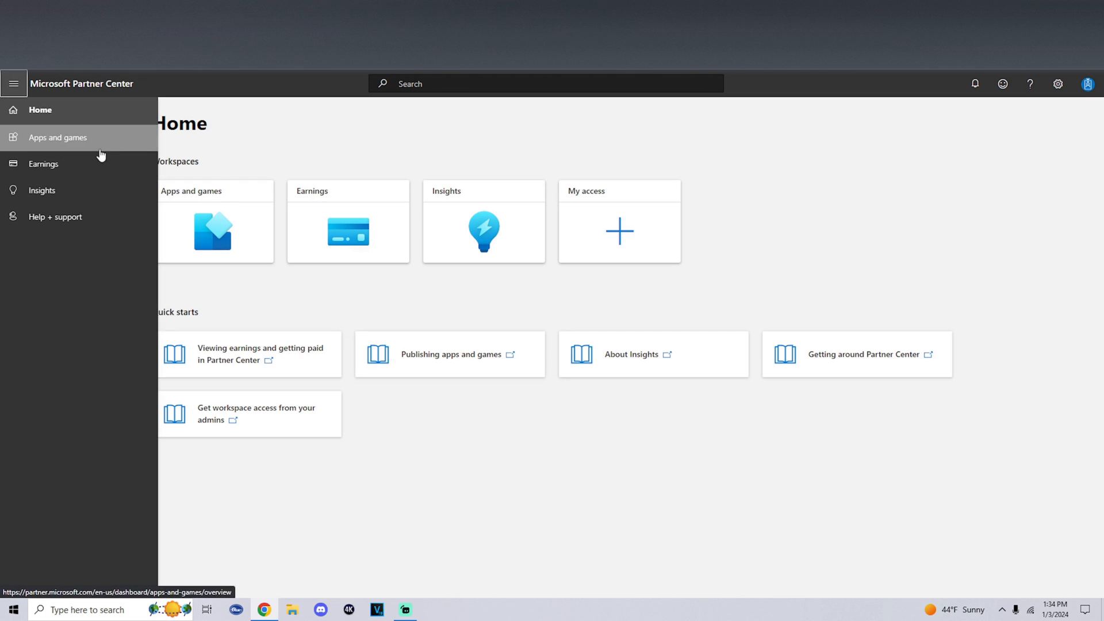
click(58, 137)
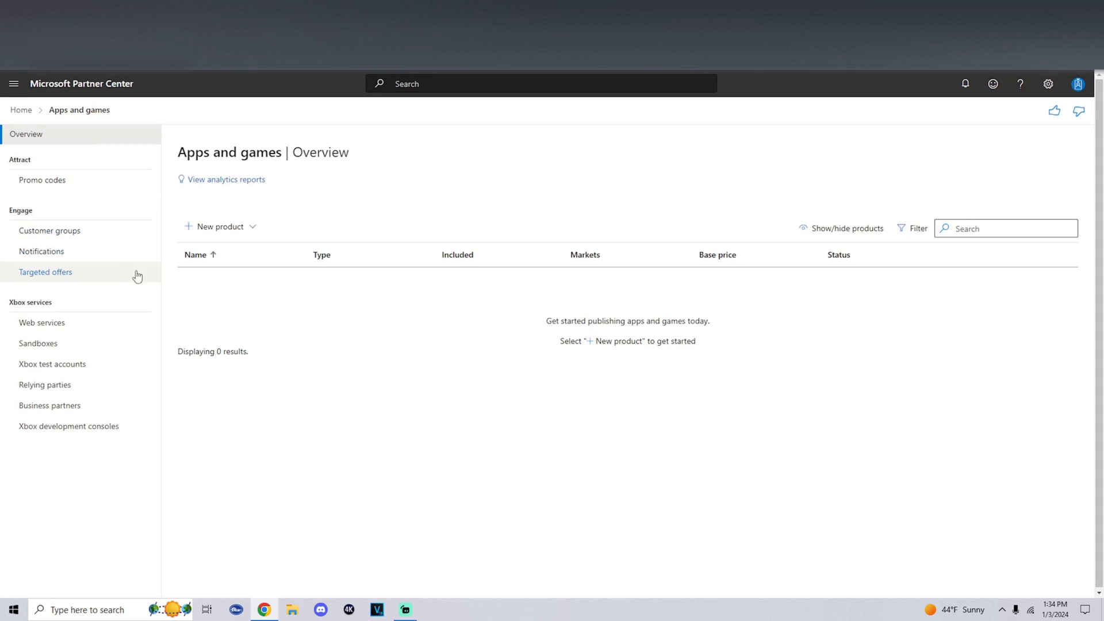
mouse_move(239, 338)
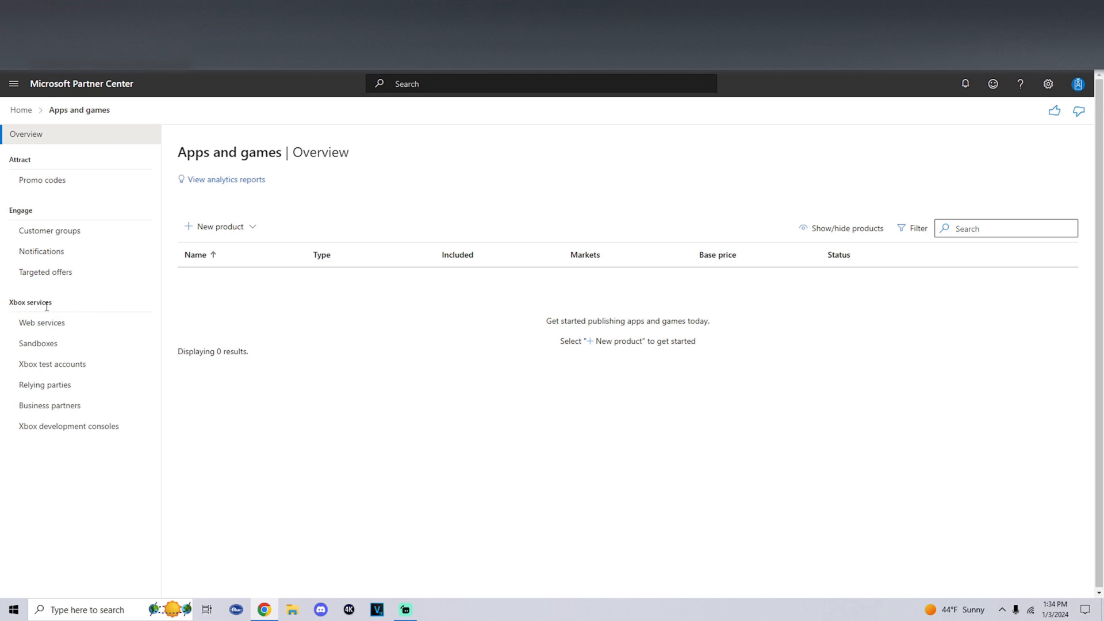
mouse_move(69, 427)
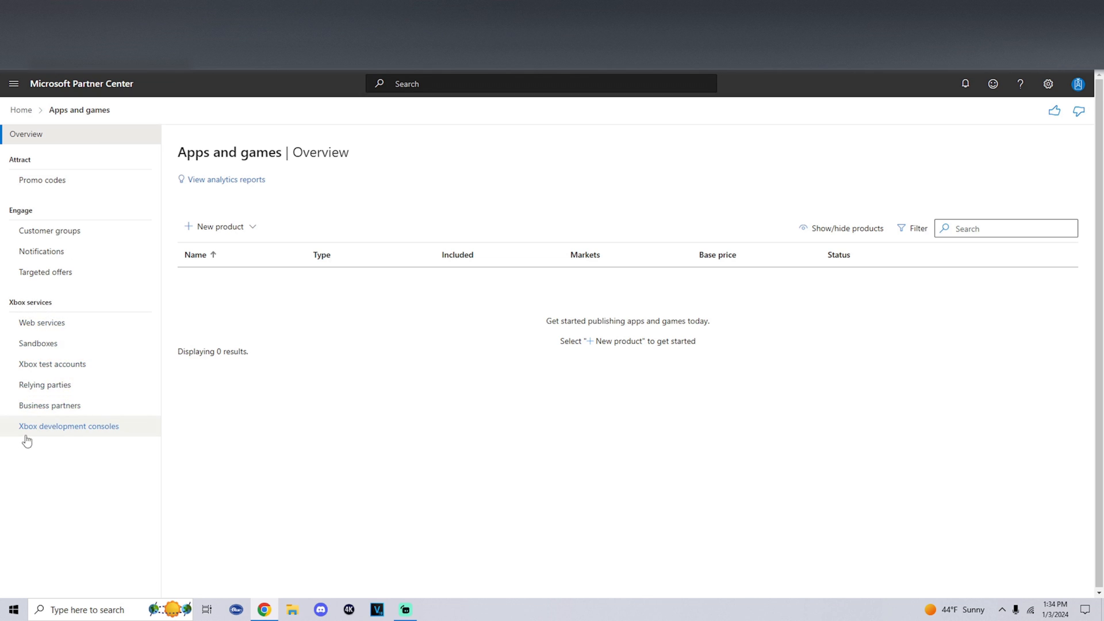
mouse_move(84, 435)
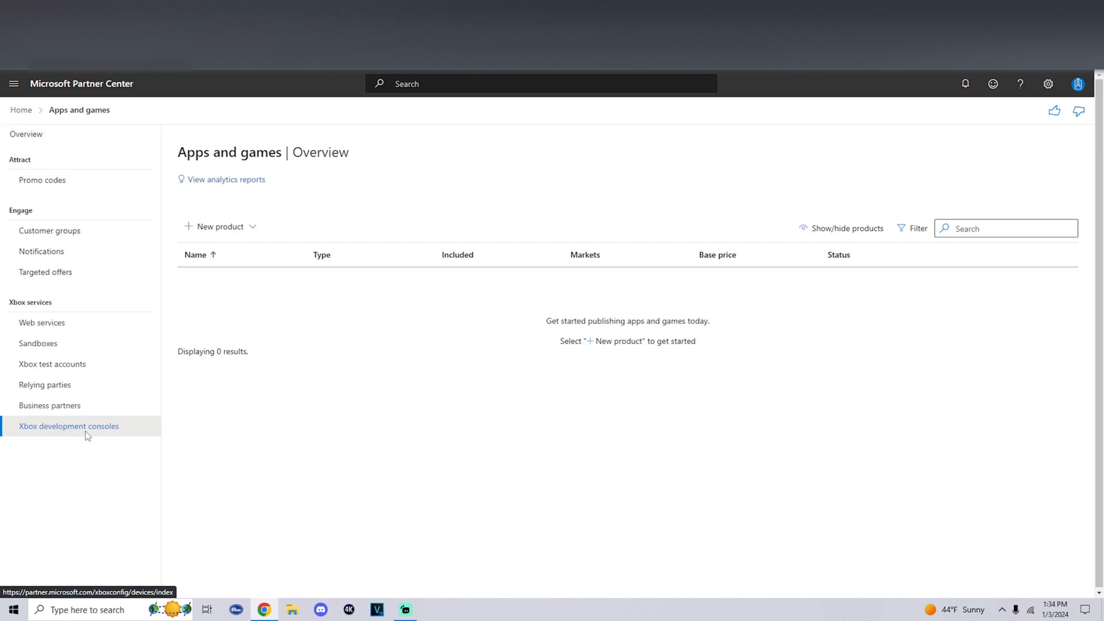
click(68, 427)
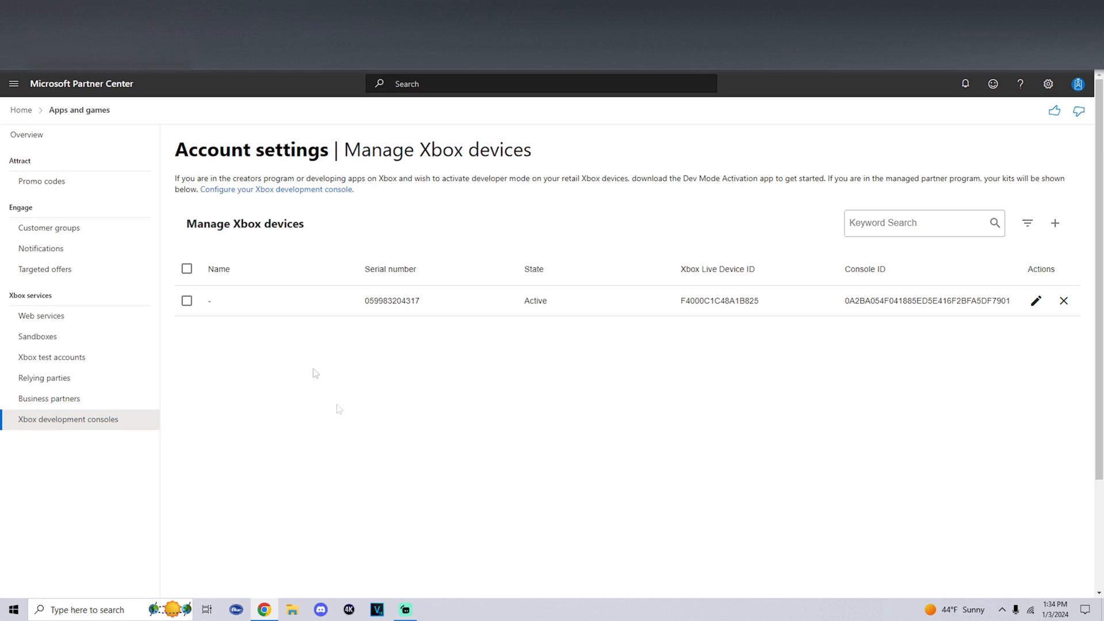
mouse_move(295, 228)
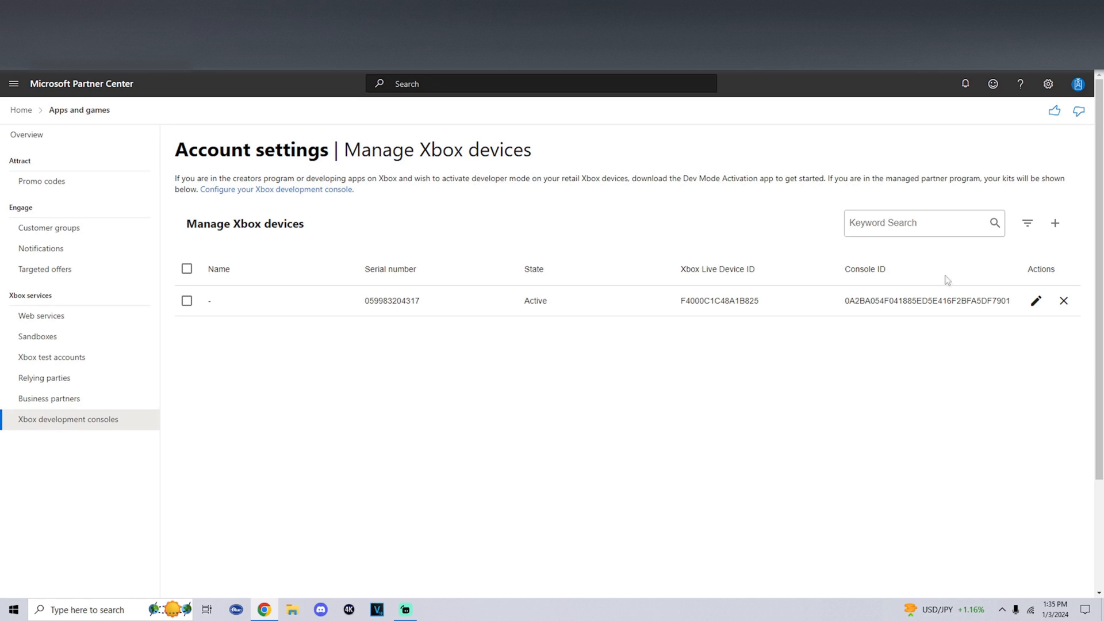
mouse_move(1055, 223)
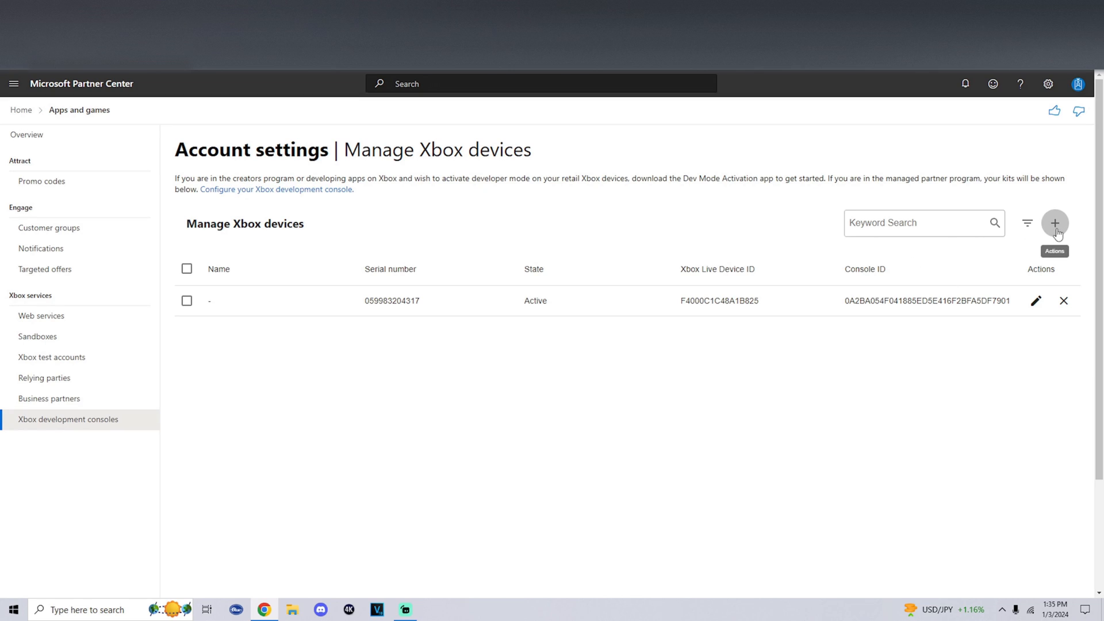
click(1054, 223)
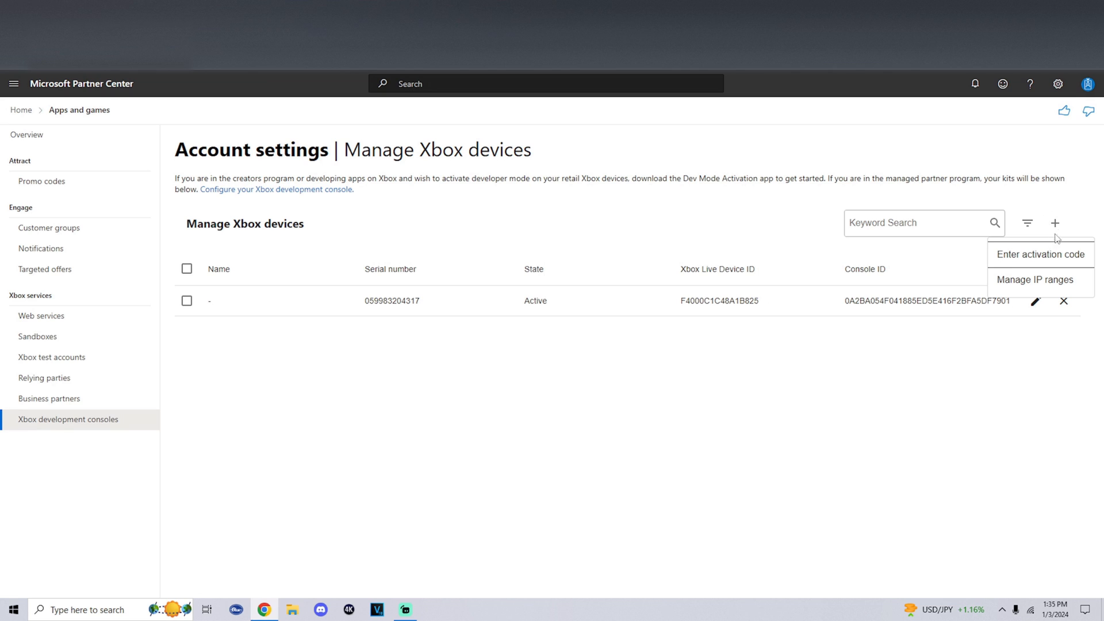
mouse_move(1041, 254)
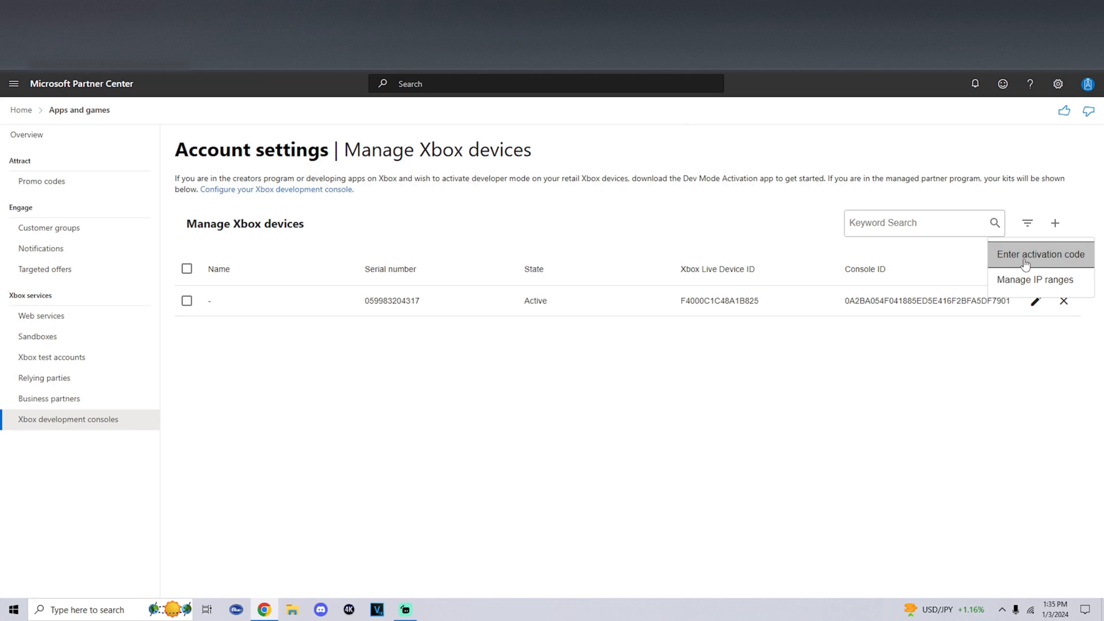
click(1039, 255)
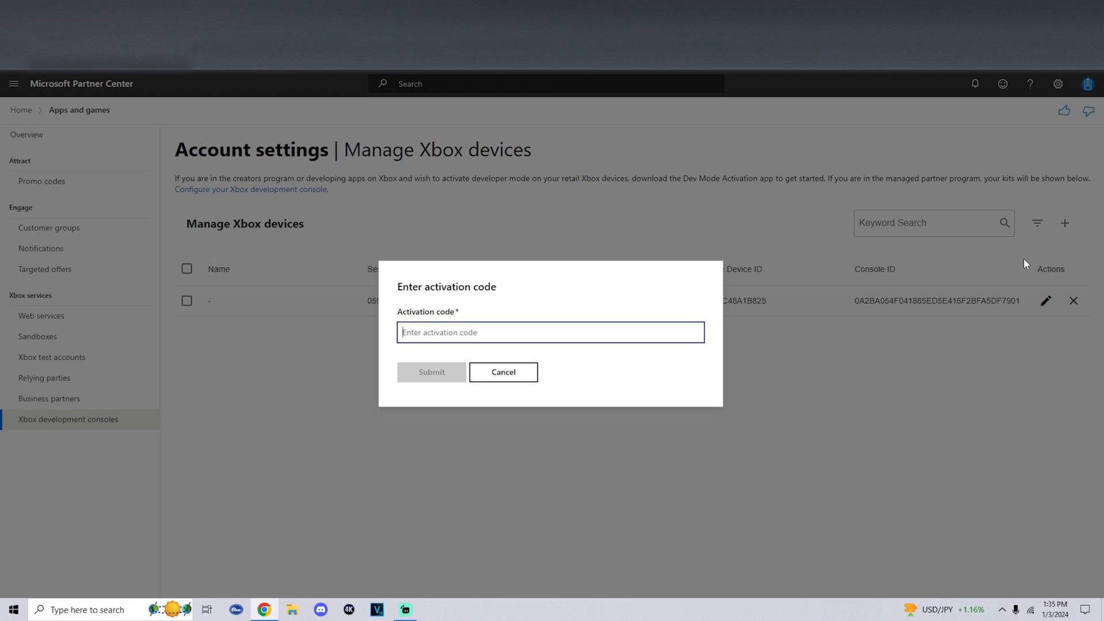
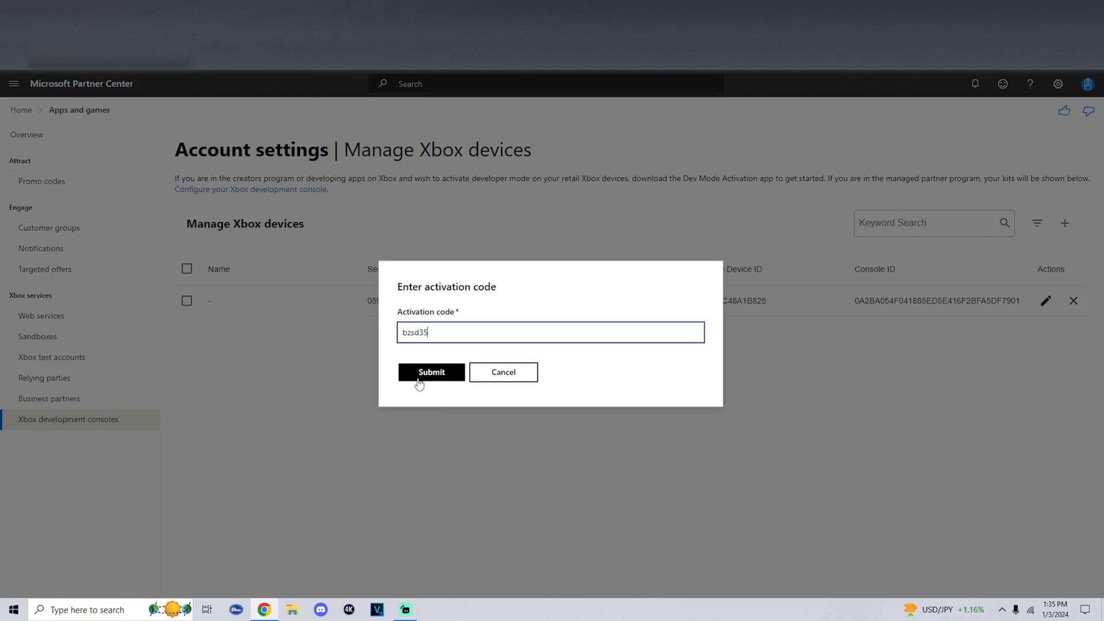
click(430, 372)
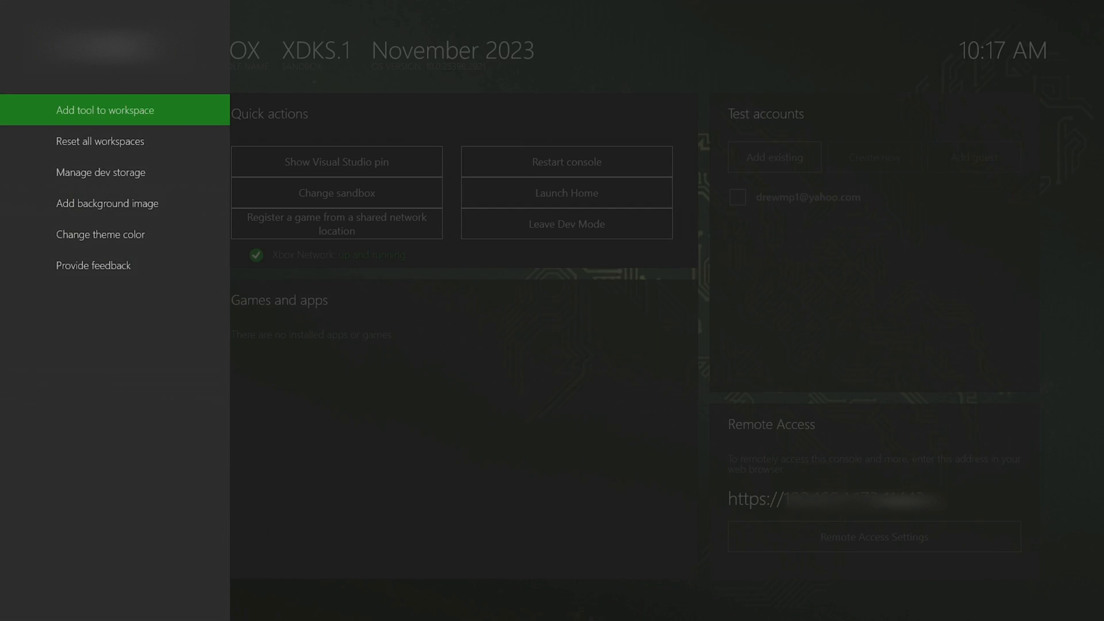
Step: Bring up the guide's Profile & system tab over Xbox Dev Home
click(100, 172)
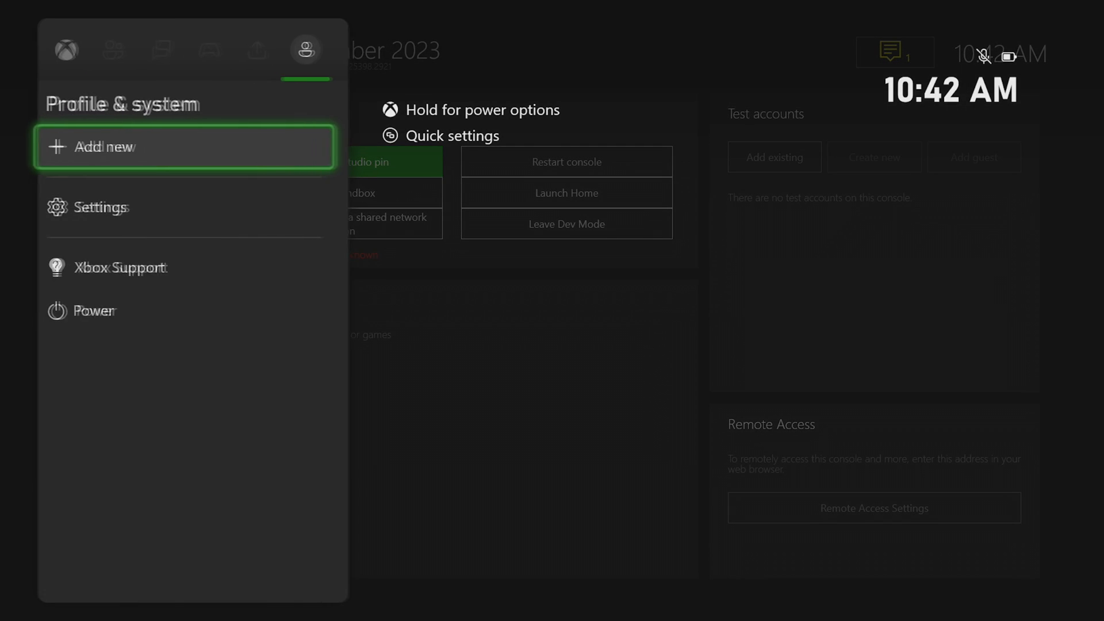
Step: Run the connection test in Settings > Network settings and continue
click(106, 207)
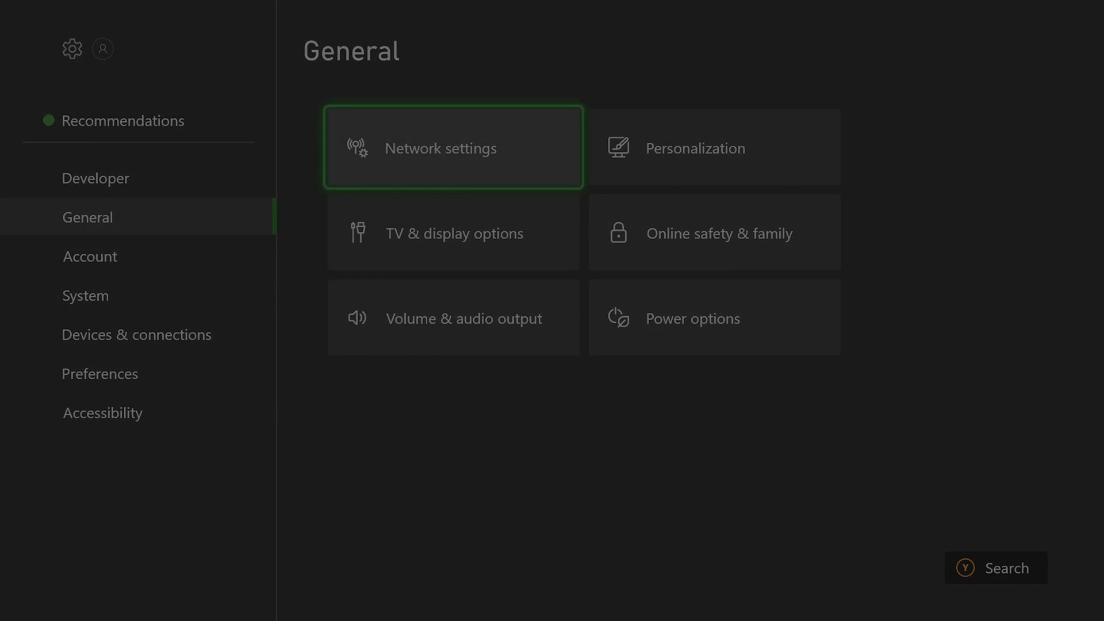
click(452, 146)
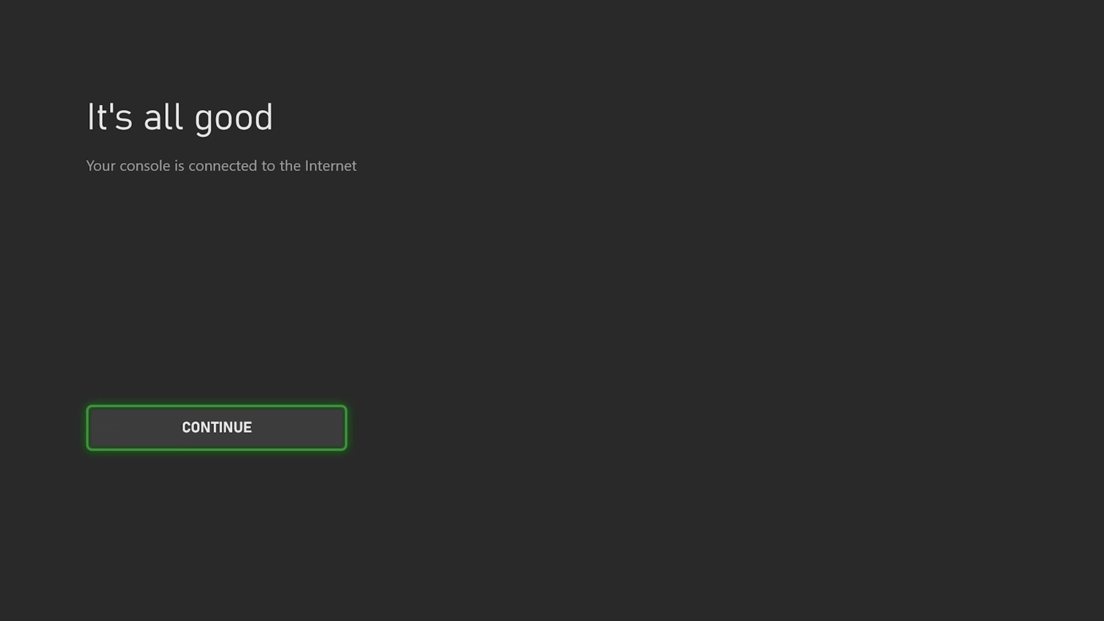
click(217, 427)
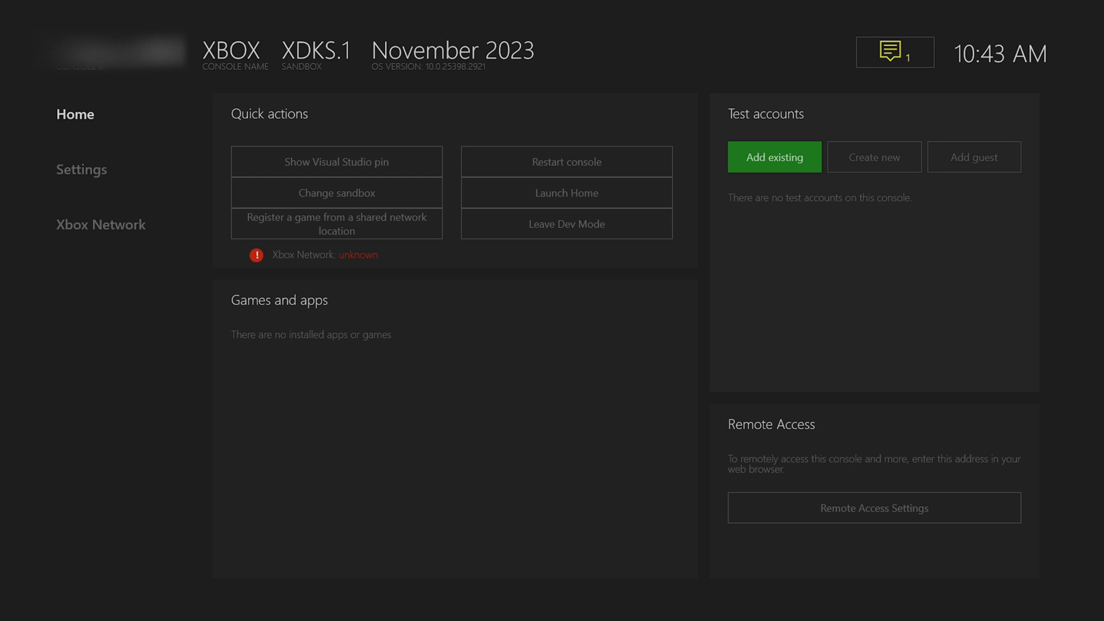
Step: Add an existing test account, then go to Remote Access Settings
click(774, 156)
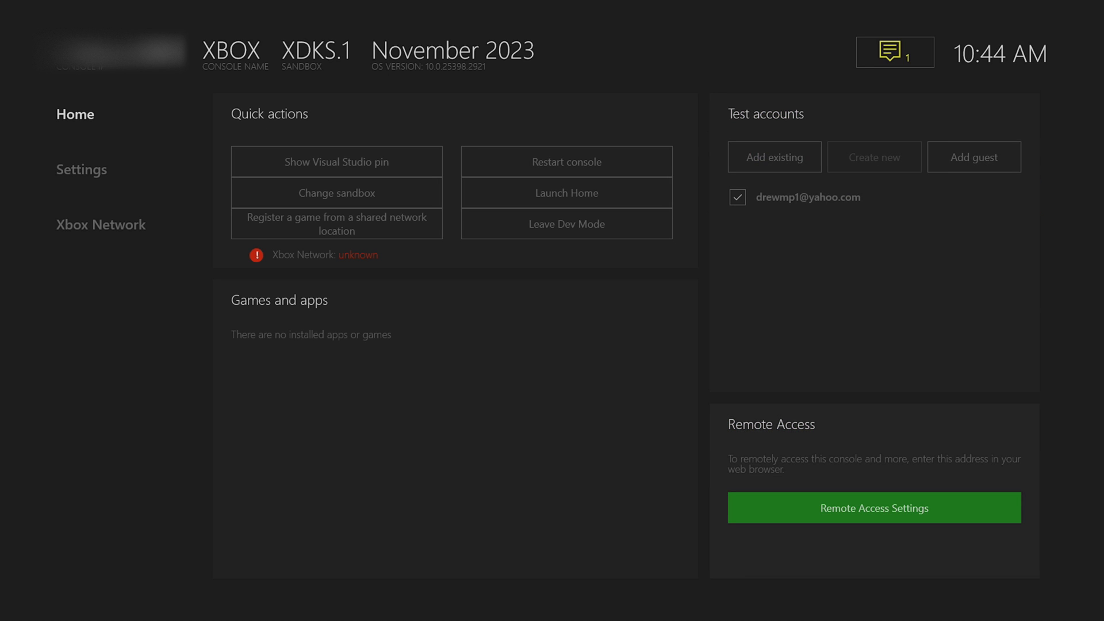
click(873, 508)
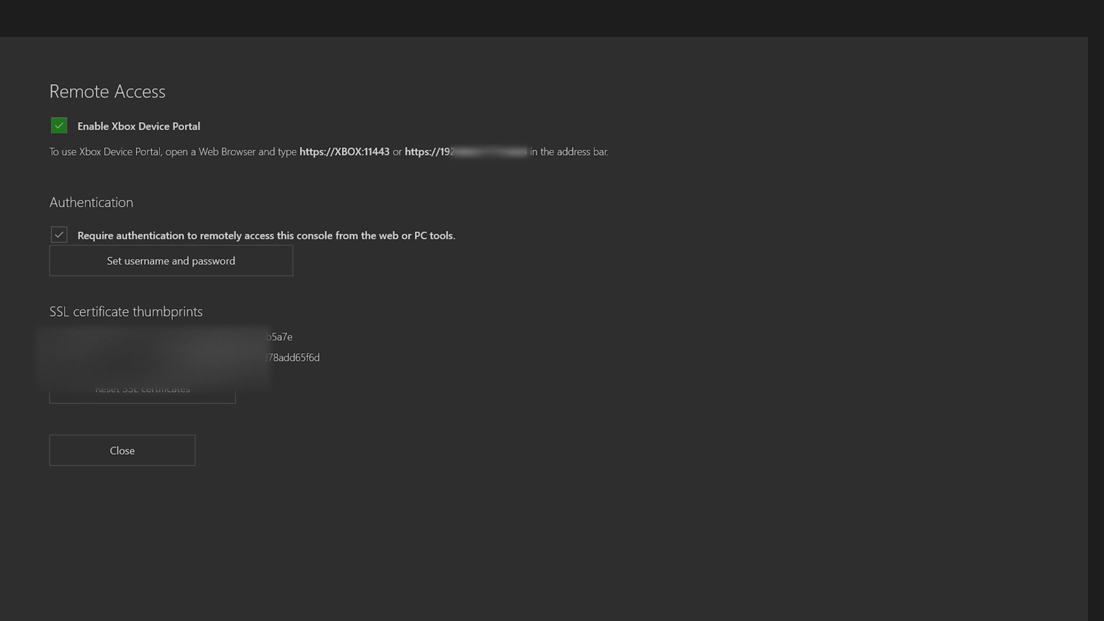
Step: Toggle the Device Portal checkbox off and back on, leaving it enabled
click(59, 235)
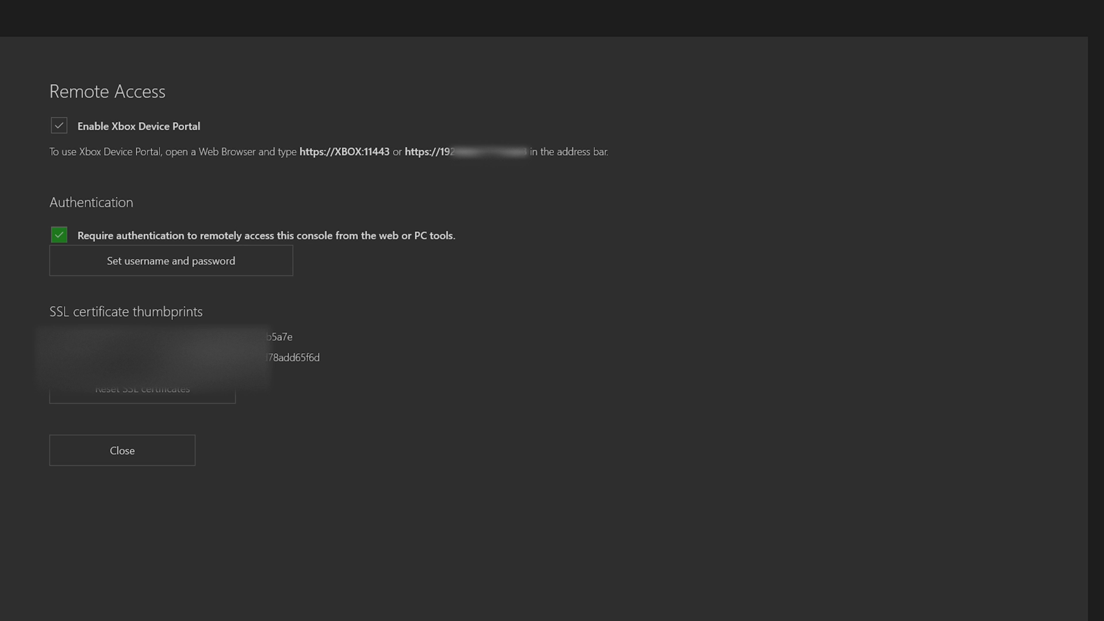
click(58, 234)
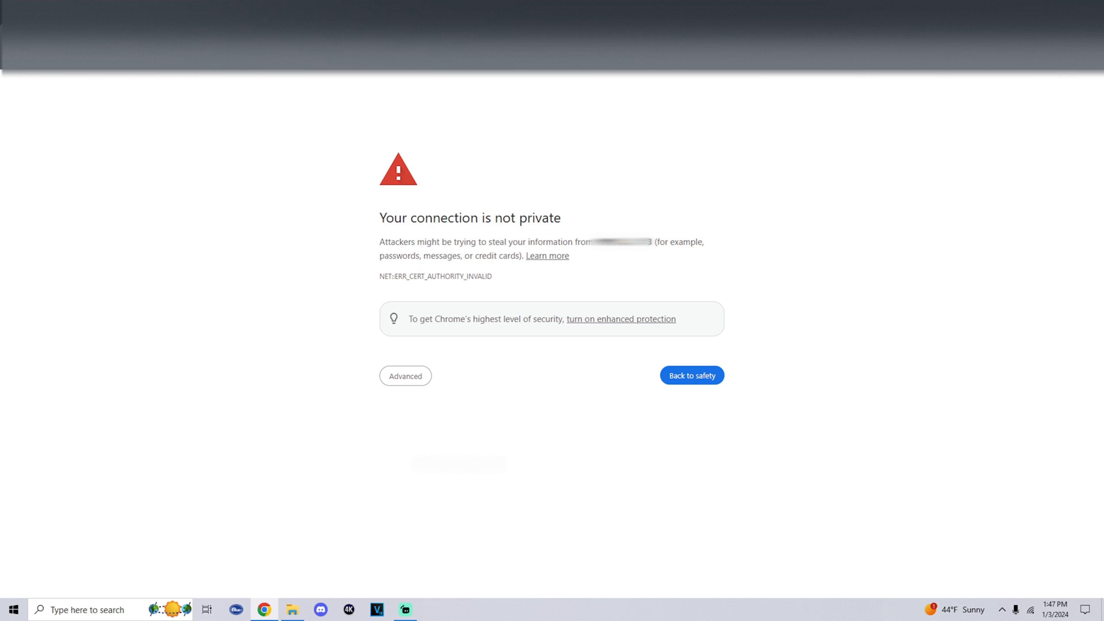
mouse_move(423, 239)
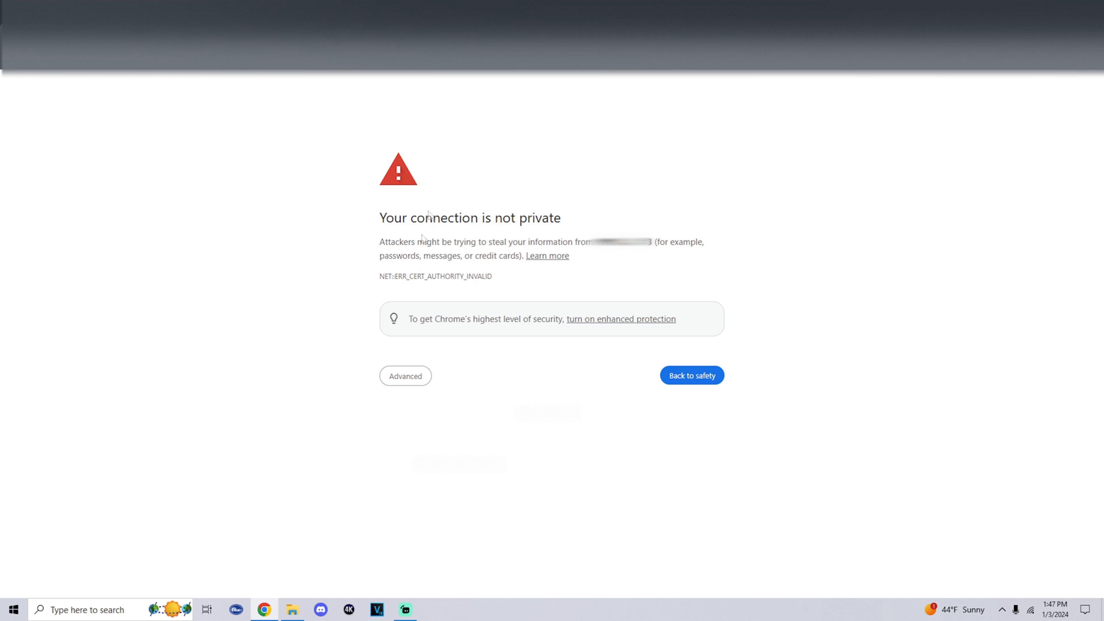
Step: Proceed past Chrome's certificate warning to load the Device Portal home page
click(405, 375)
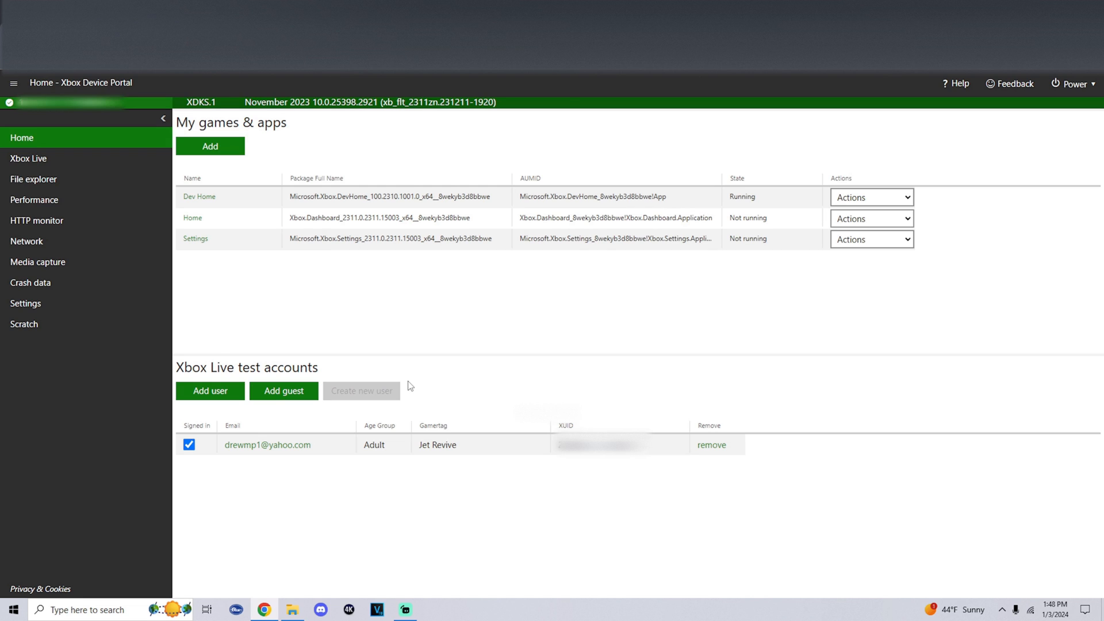
mouse_move(26, 304)
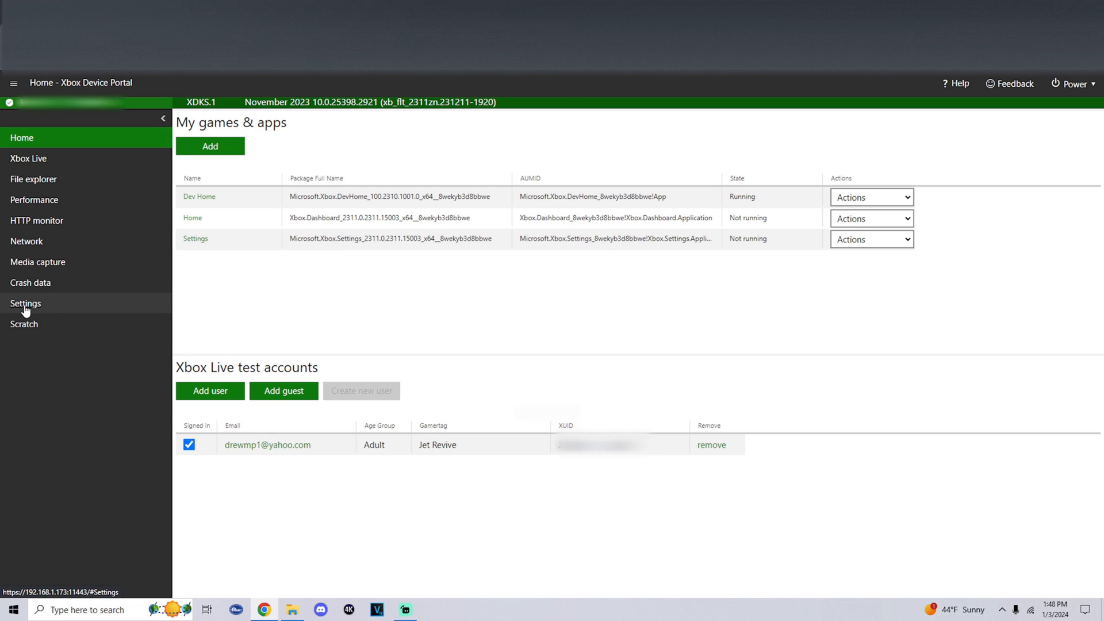
Step: In Settings, enable treating UWP apps as games, postpone restart, and disable automatic console boot
click(26, 303)
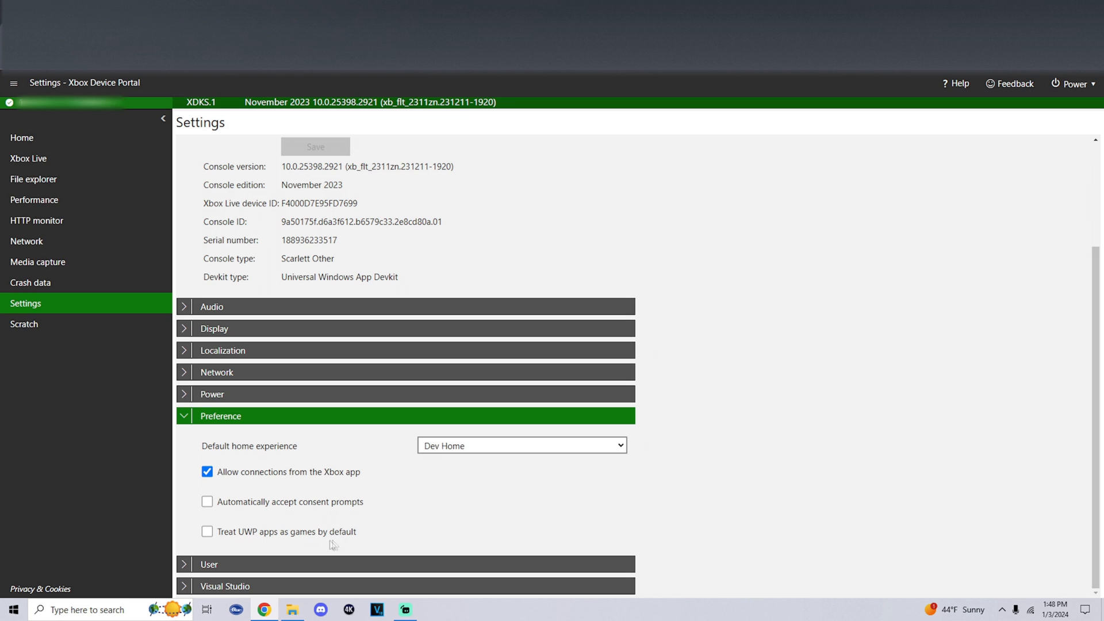
click(207, 531)
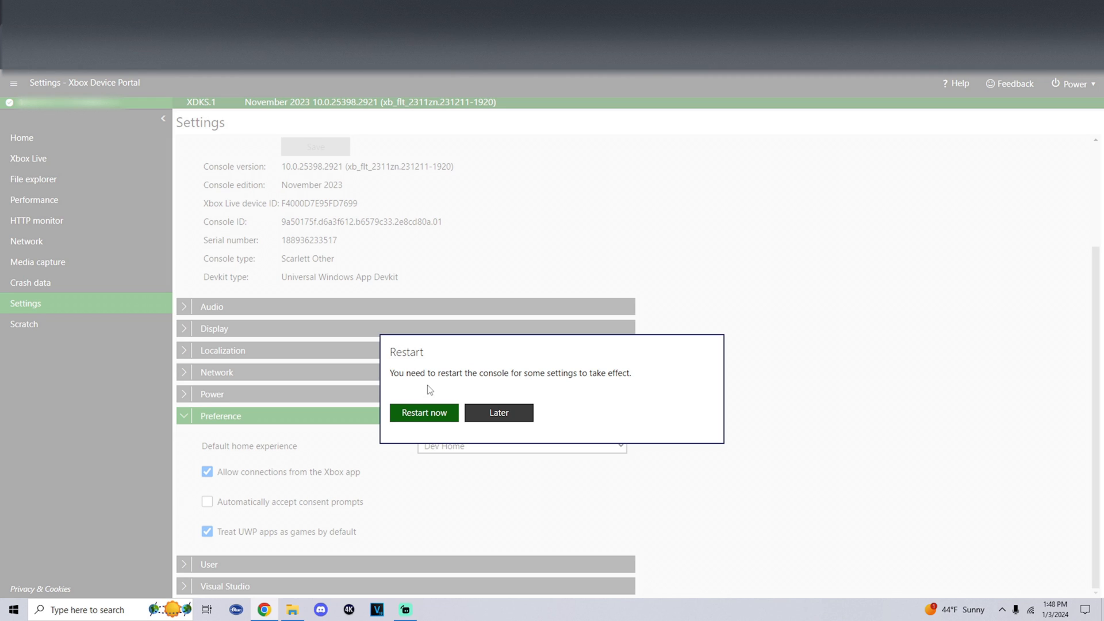
click(498, 413)
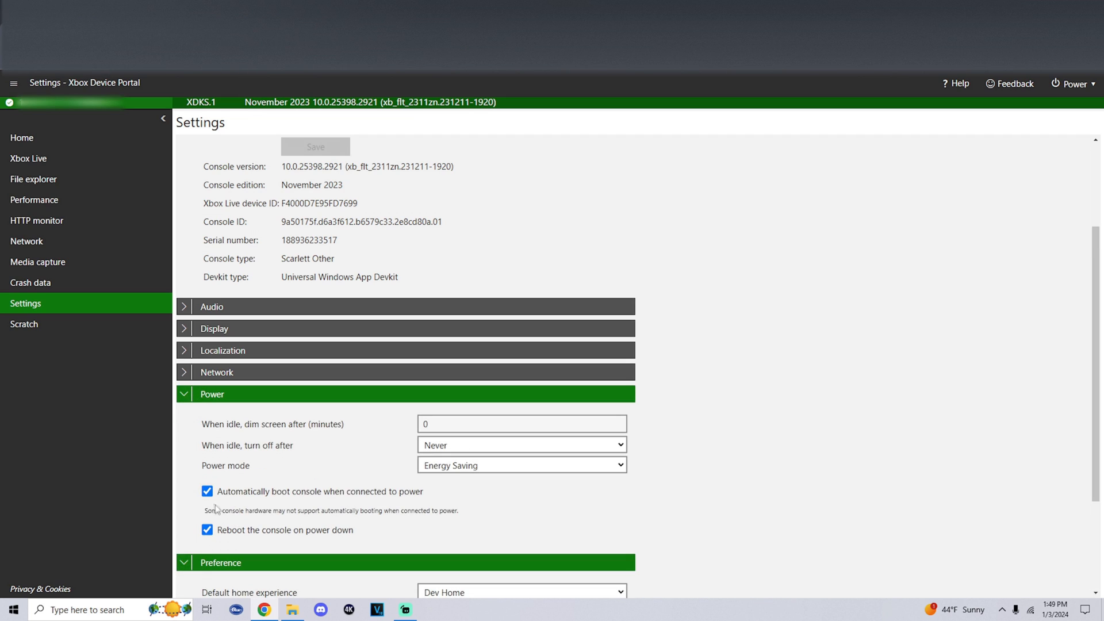
mouse_move(280, 503)
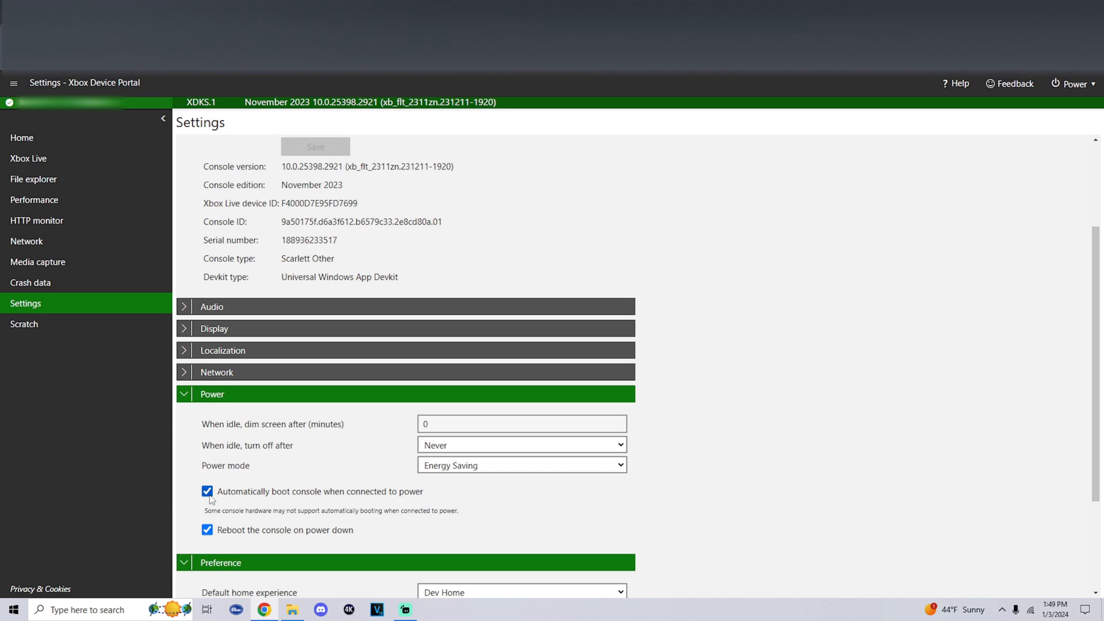
click(207, 490)
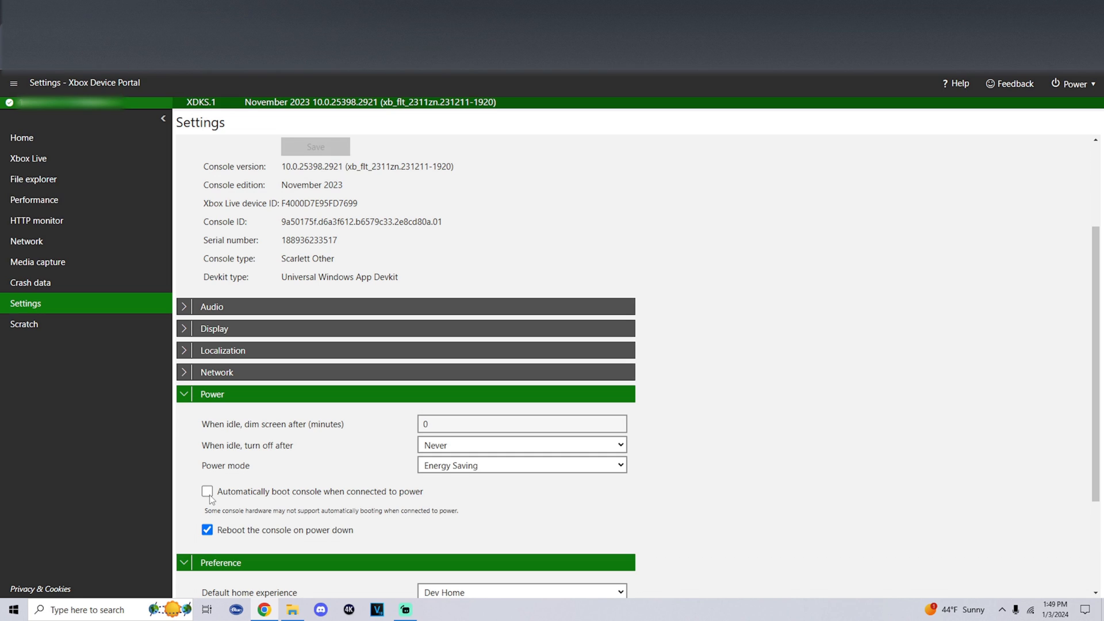
click(405, 393)
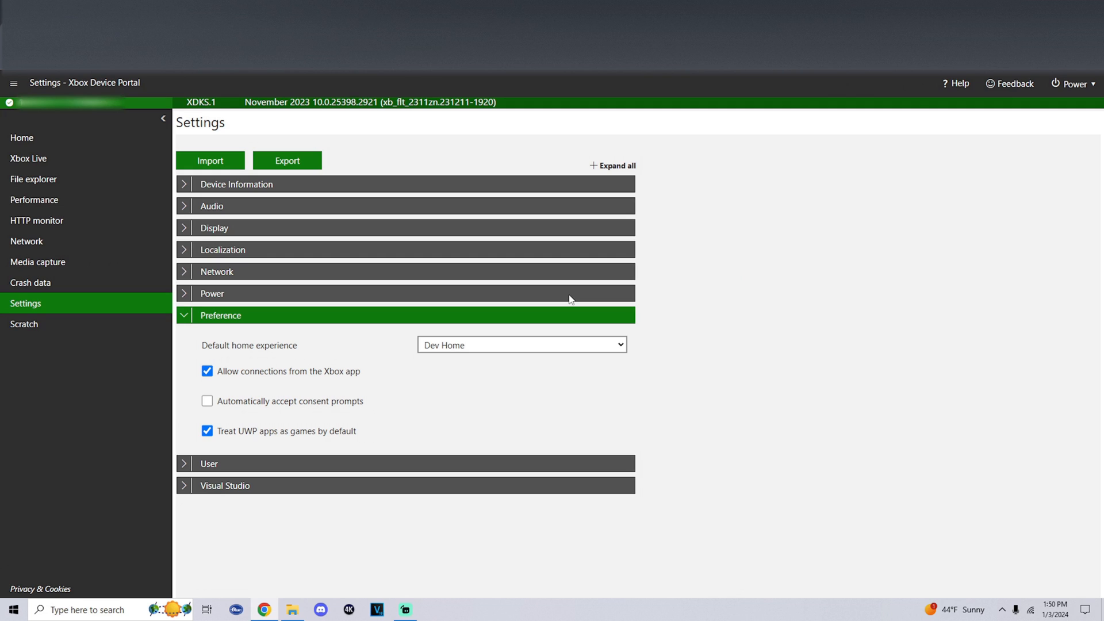
mouse_move(829, 204)
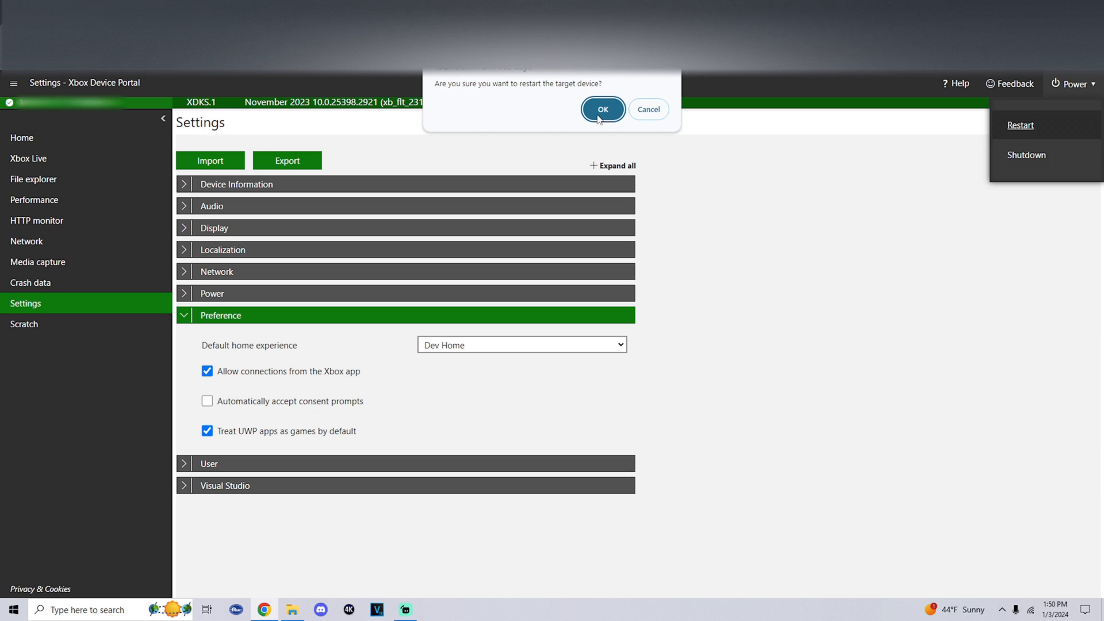
Step: Confirm the console restart from the Device Portal Power menu
click(602, 110)
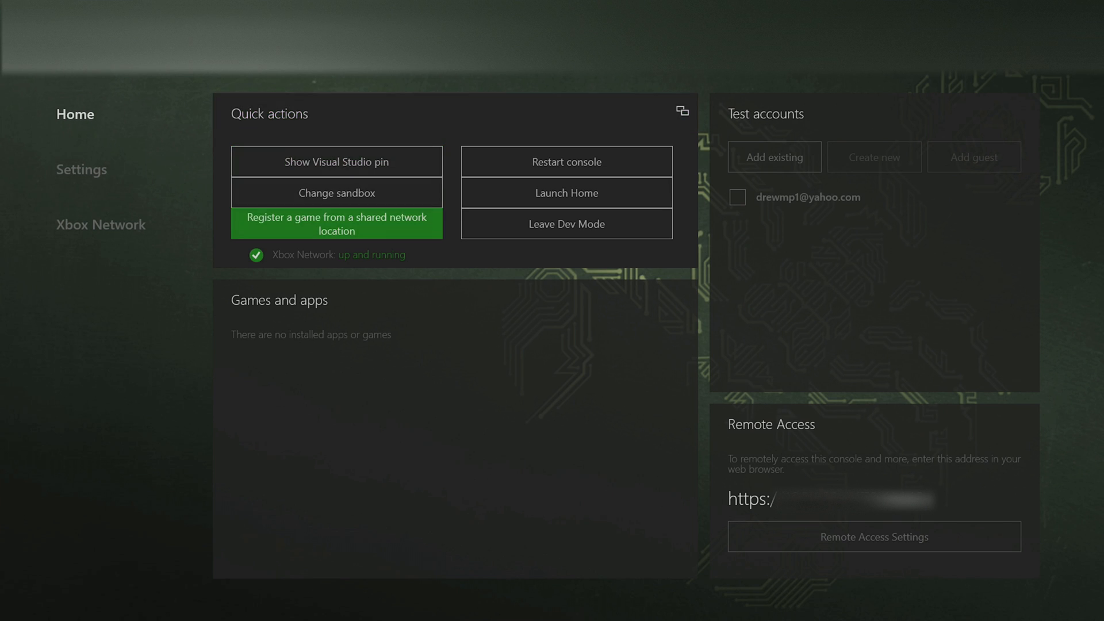
mouse_move(566, 223)
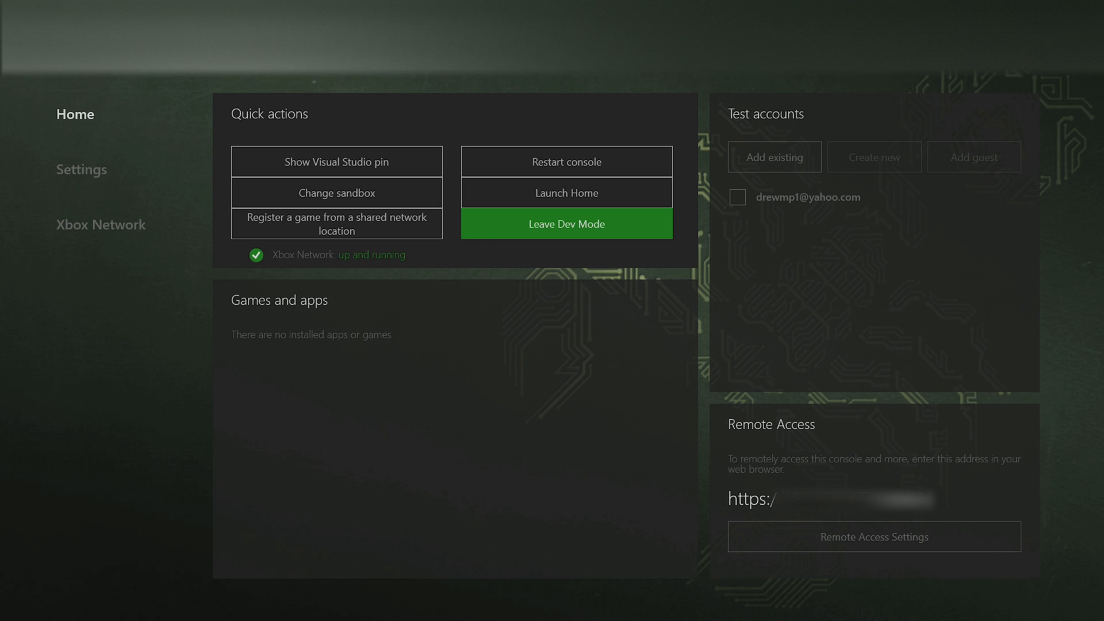
Step: Choose Leave Dev Mode in Quick actions and tick Delete side loaded games and apps
click(565, 223)
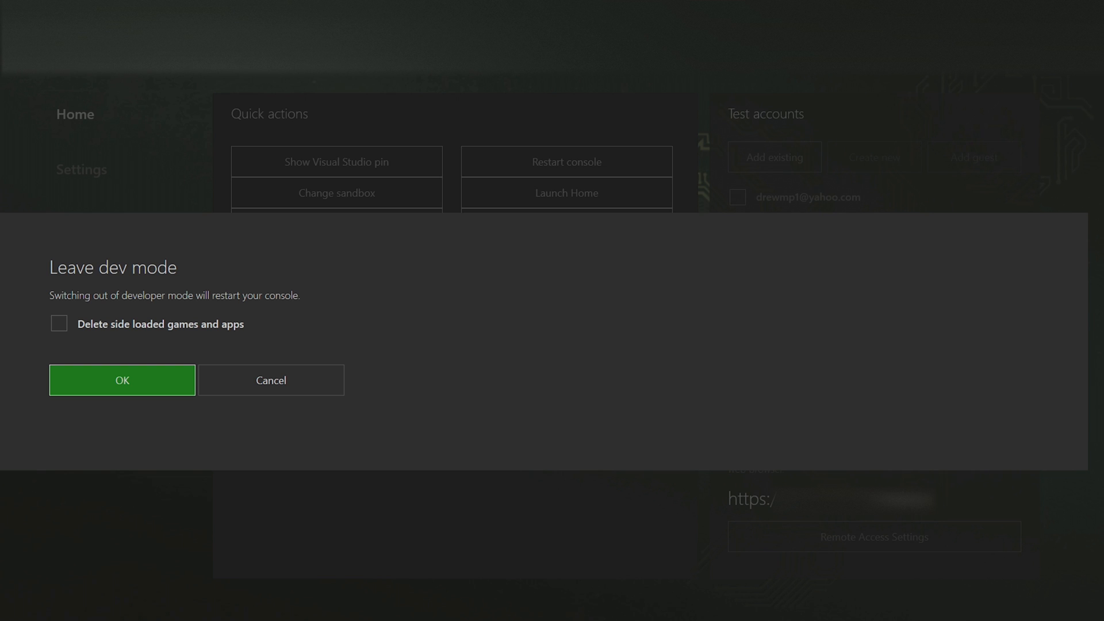
click(59, 323)
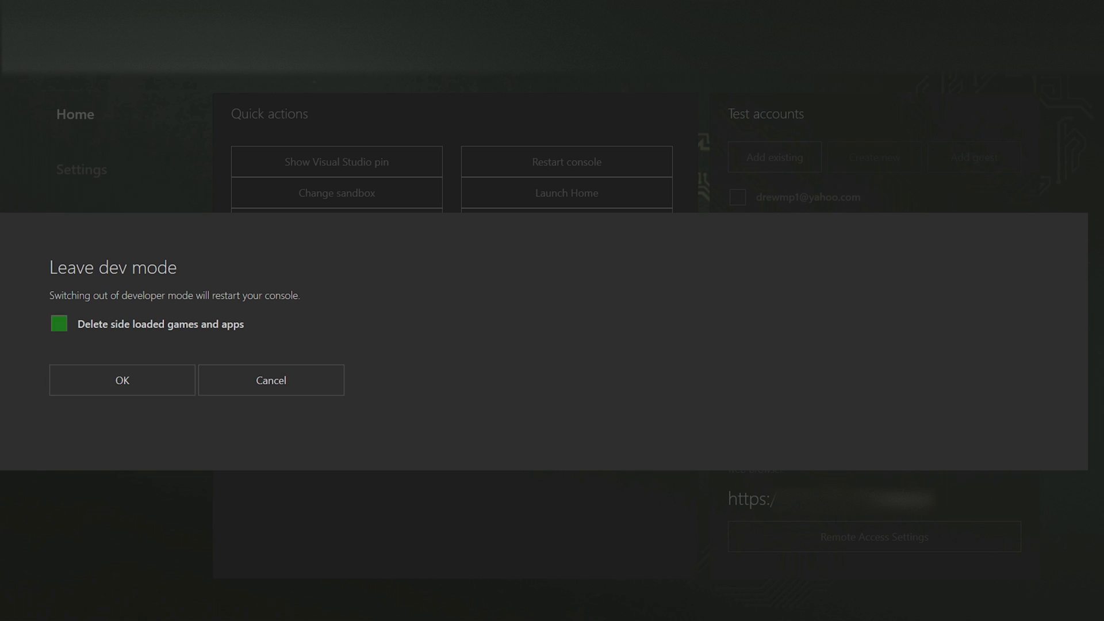